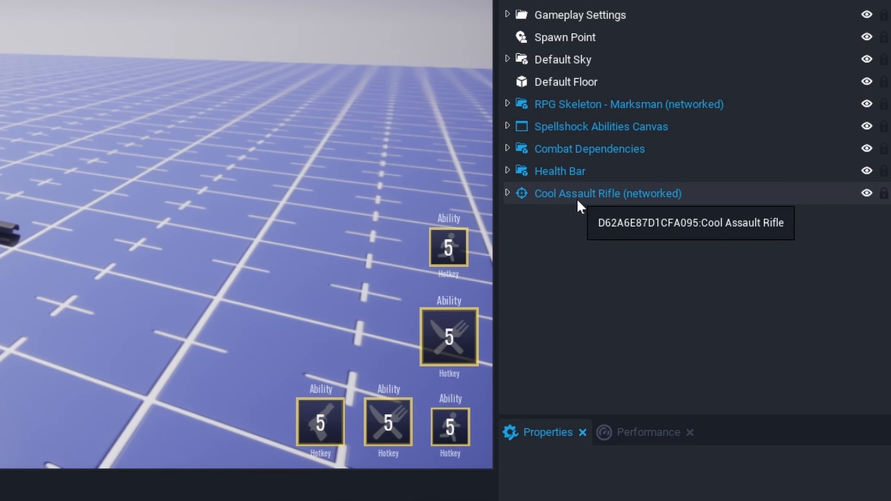
# Select the Cool Assault Rifle and test-fire it at the skeleton target in preview.
pyautogui.click(607, 193)
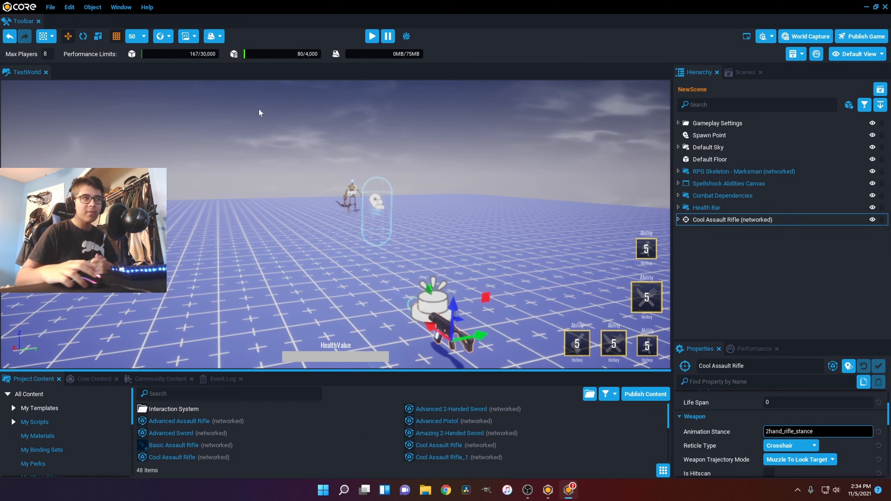
pyautogui.click(372, 36)
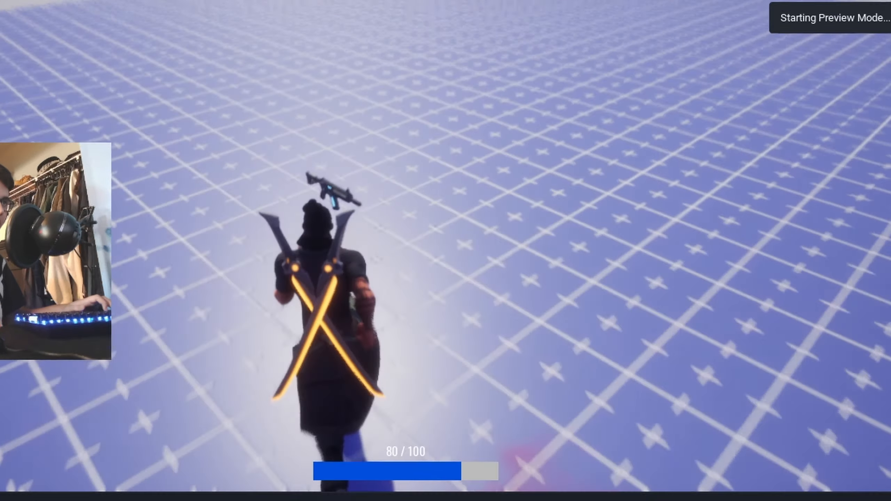
pyautogui.click(420, 245)
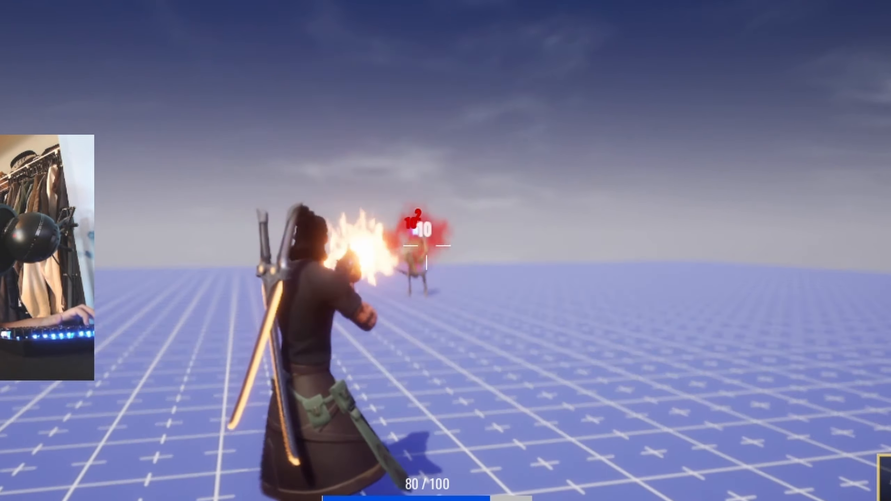
# Set the rifle's Animation Stance to 2hand_rifle_stance from the suggestions.
pyautogui.write('2hand_rifle_sta')
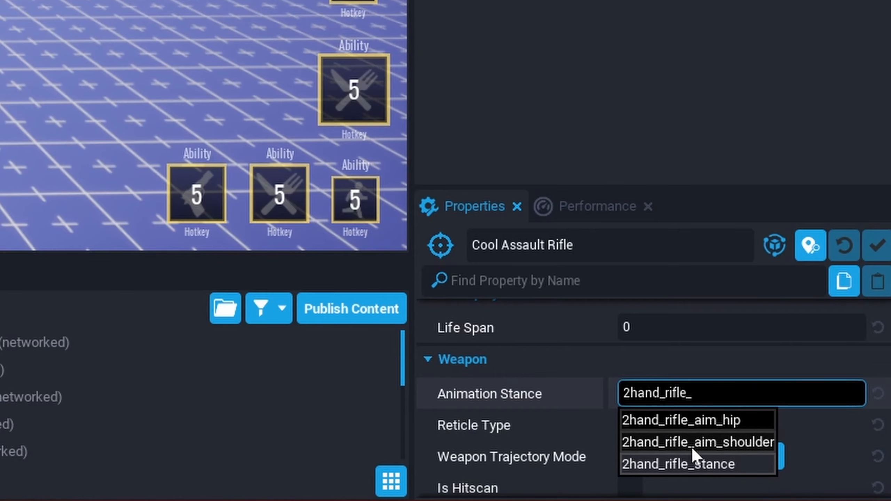
pyautogui.click(696, 443)
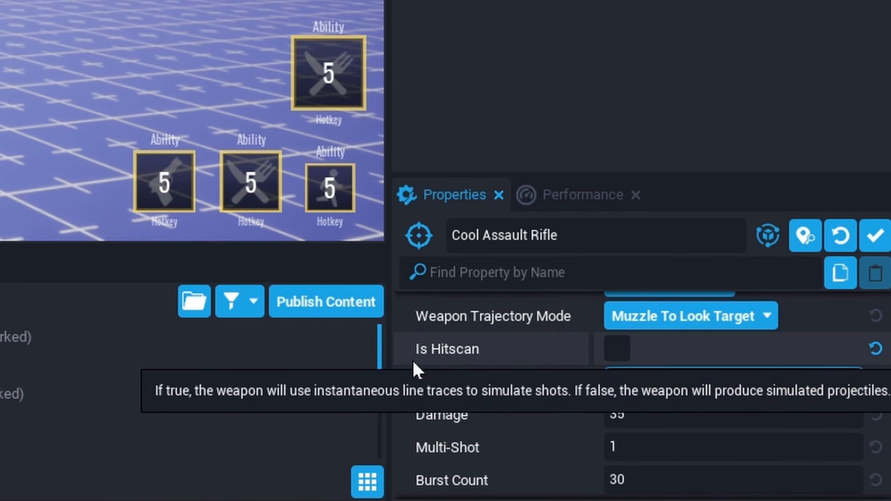
# Change the rifle's Range from 500 to 100000.
pyautogui.click(371, 36)
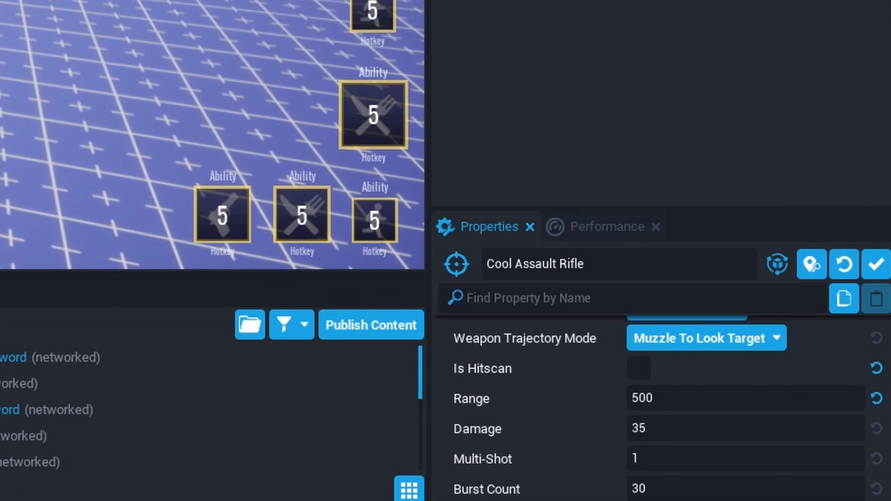
pyautogui.write('100000')
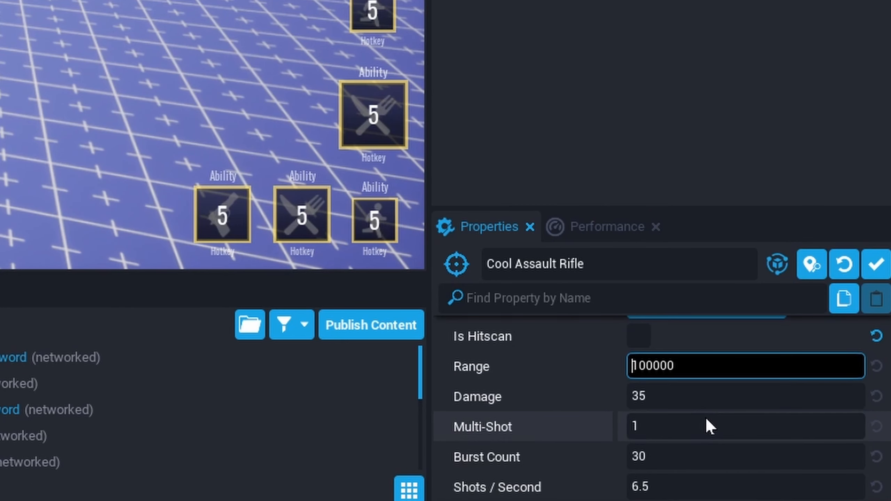
pyautogui.moveTo(560, 404)
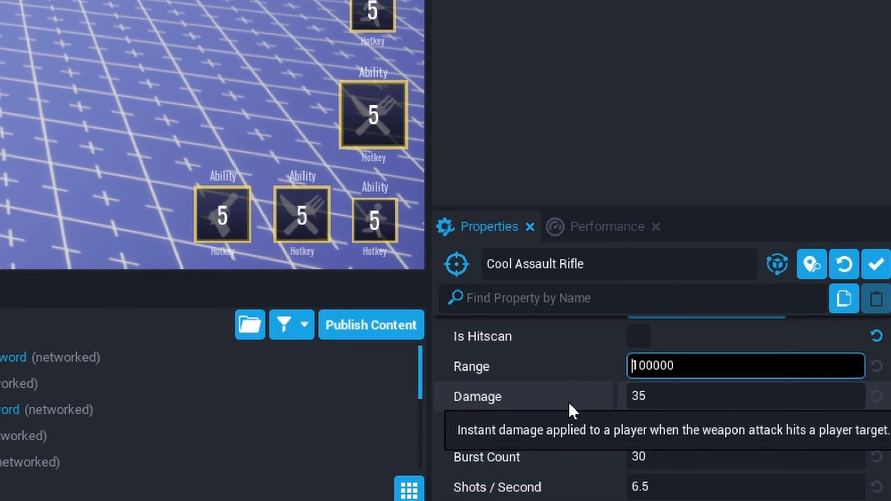
pyautogui.moveTo(536, 268)
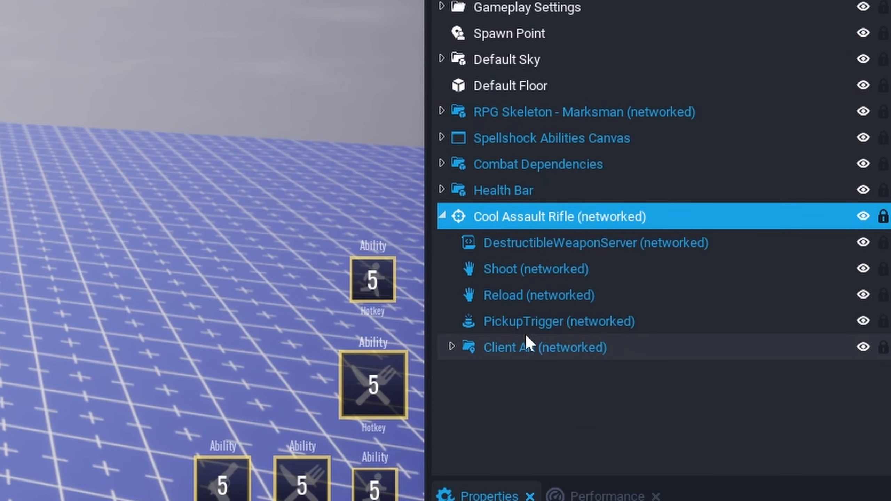
# Review DestructibleWeaponServer damage, set DamageToObjects to 10 and edit HeadshotNPCs.
pyautogui.click(596, 243)
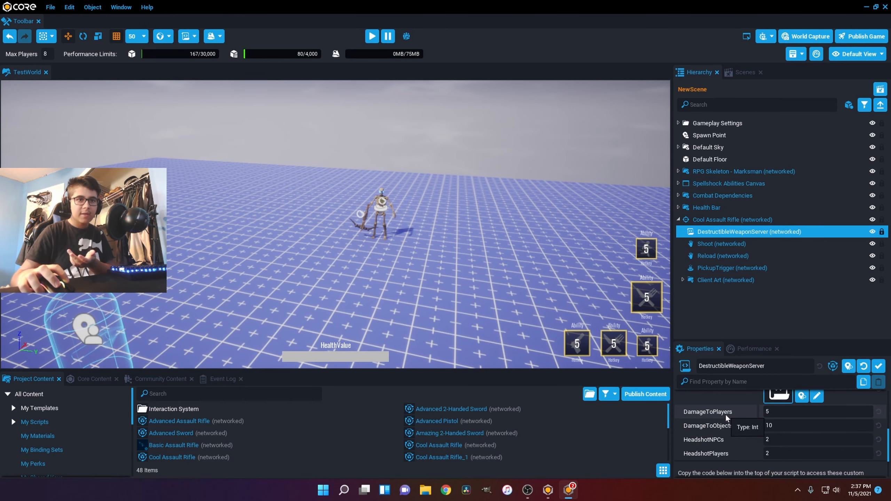
pyautogui.moveTo(747, 438)
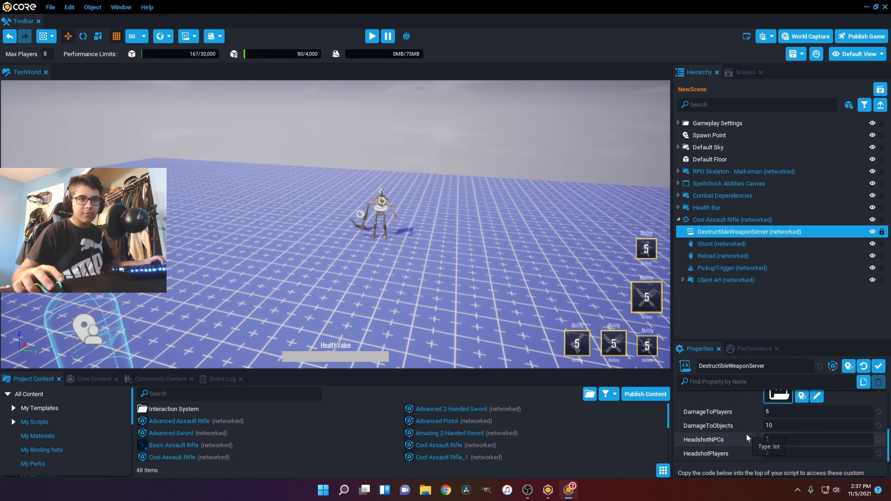
pyautogui.click(817, 425)
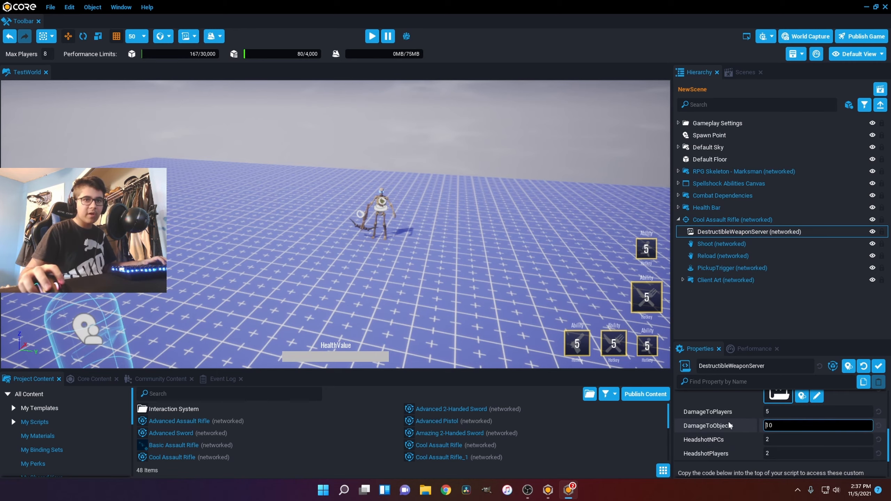
pyautogui.write('10')
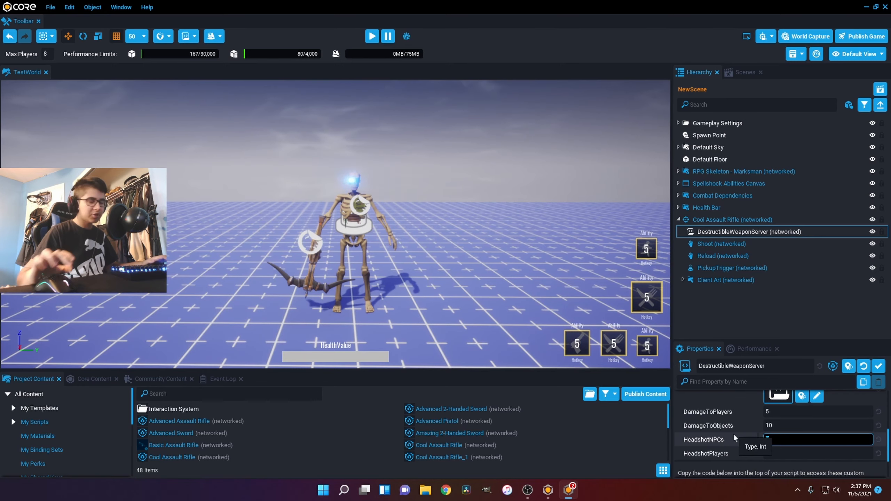
pyautogui.click(371, 35)
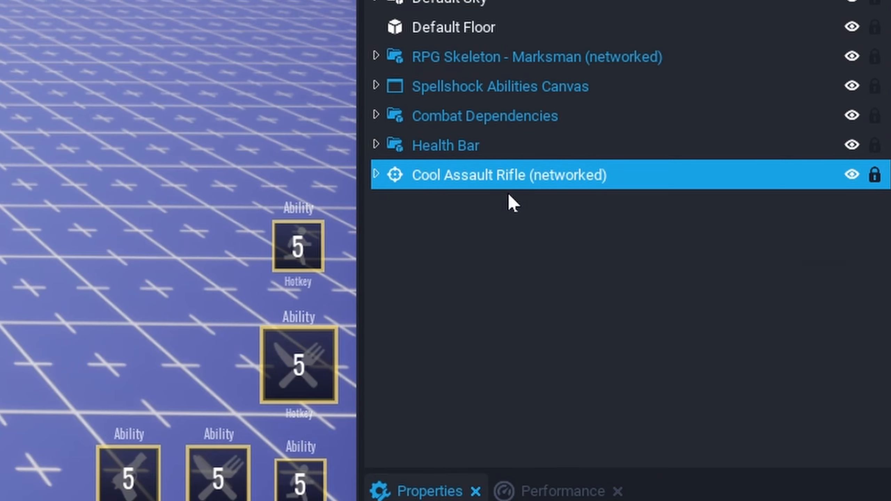
# Set the rifle's Shots / Second to 100 and turn off Burst Stops on Release.
pyautogui.click(509, 175)
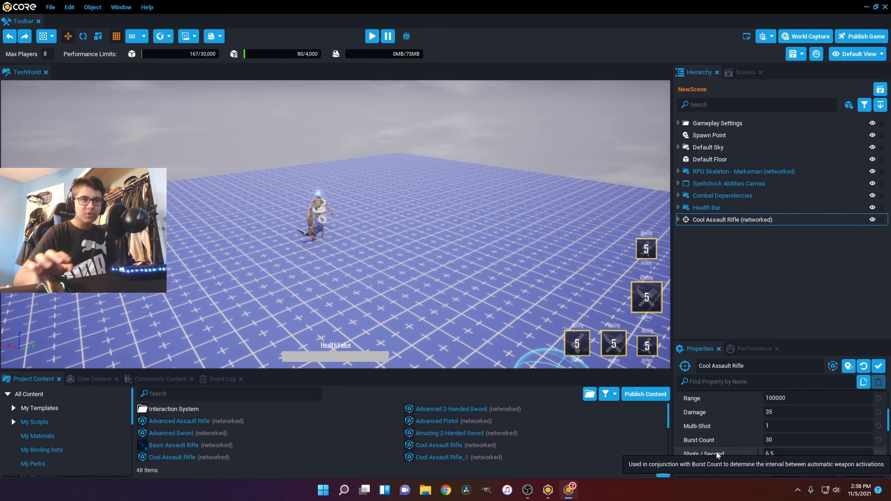
pyautogui.click(817, 453)
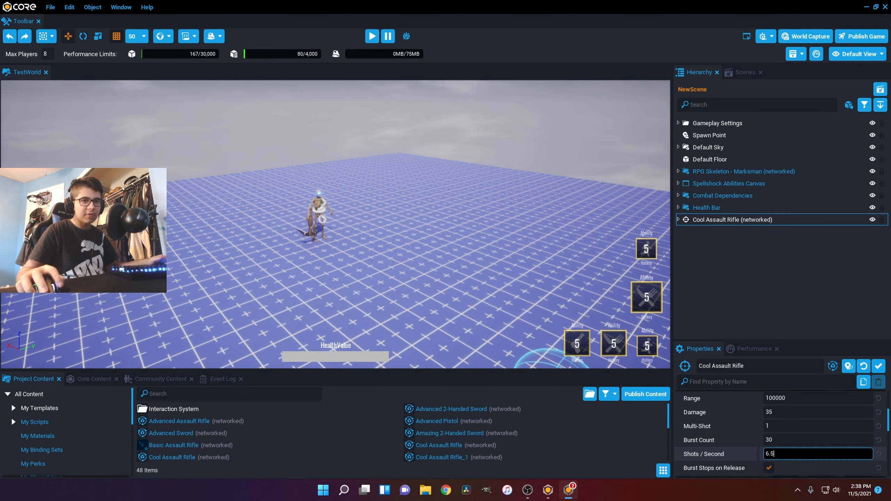
pyautogui.click(372, 35)
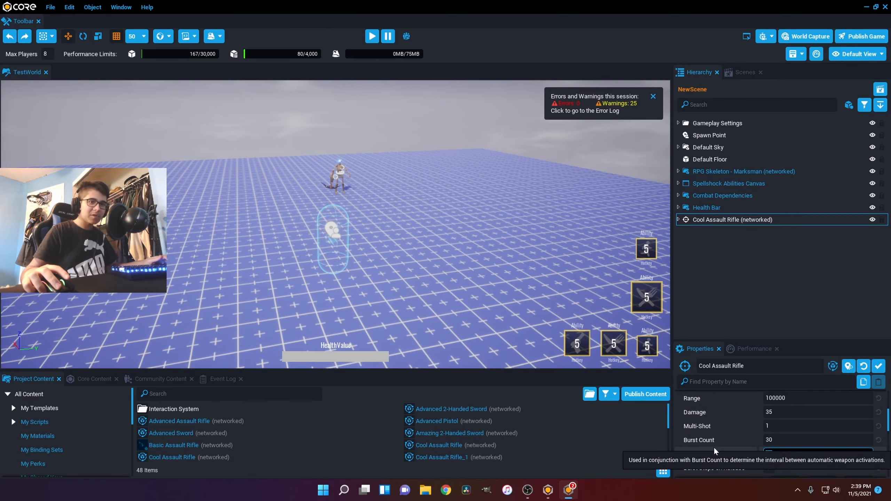
pyautogui.click(371, 36)
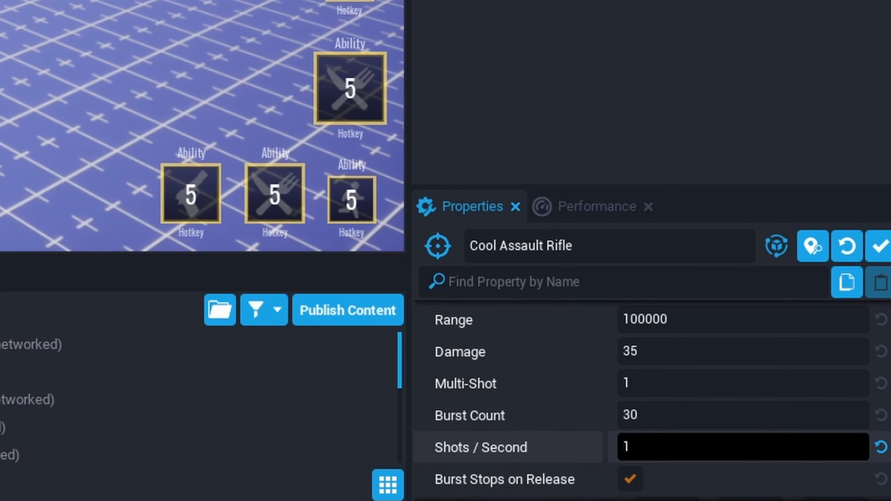
pyautogui.write('0')
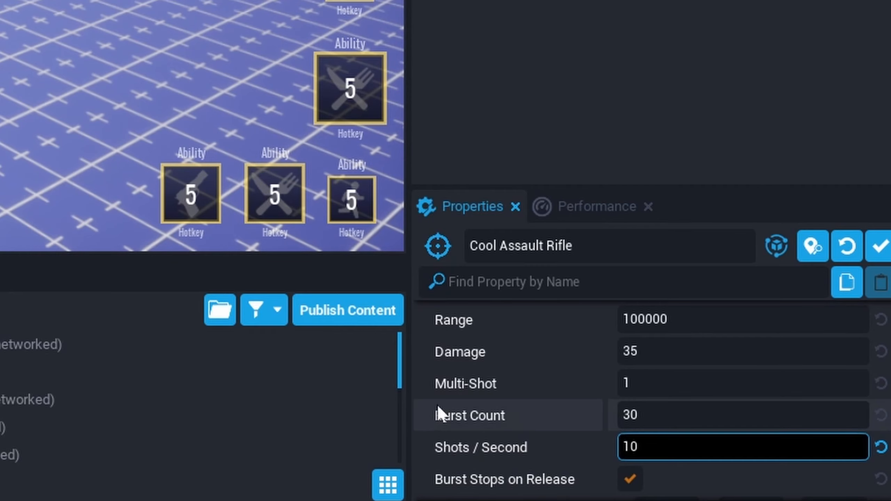
pyautogui.click(372, 36)
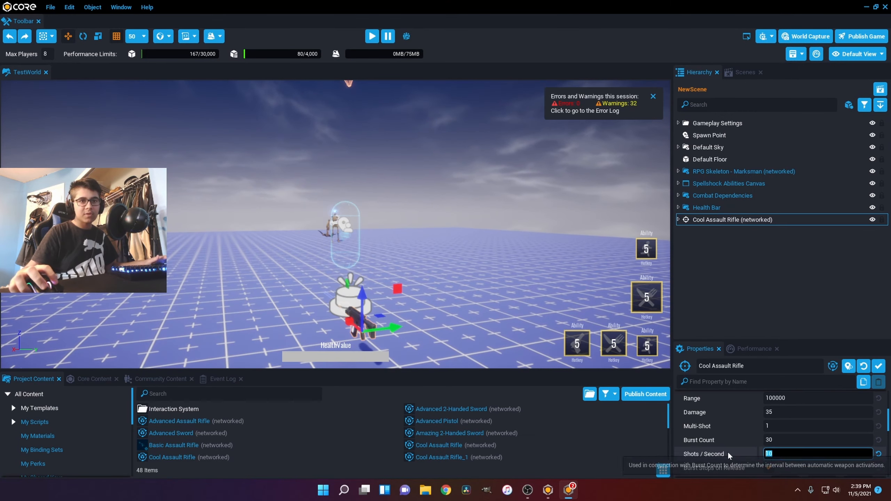
pyautogui.click(372, 35)
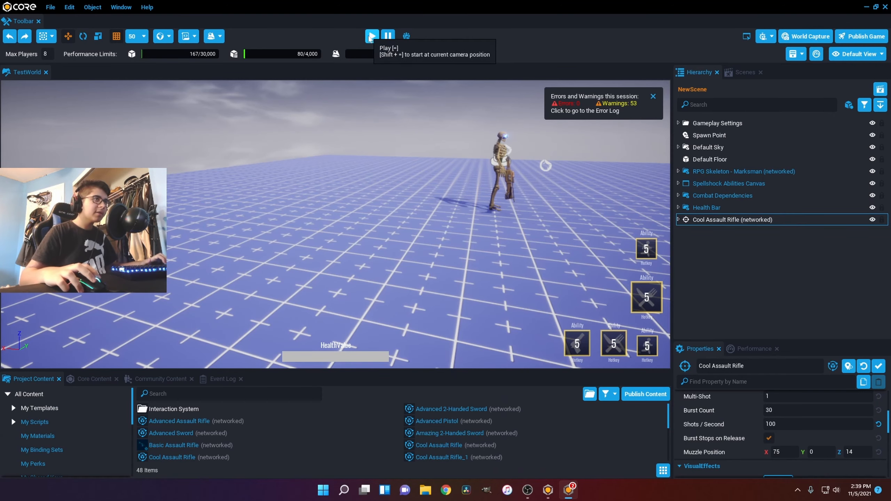
# Play-test the faster fire rate, then reselect the rifle's properties.
pyautogui.click(372, 35)
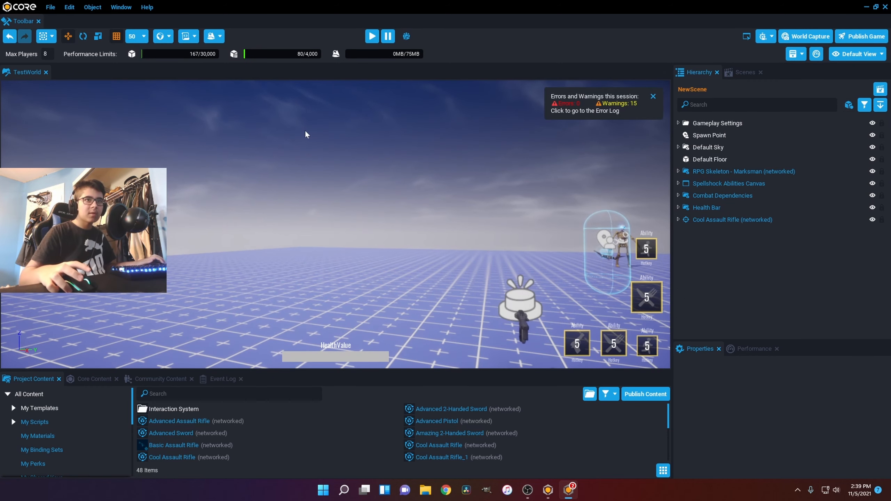
pyautogui.click(732, 219)
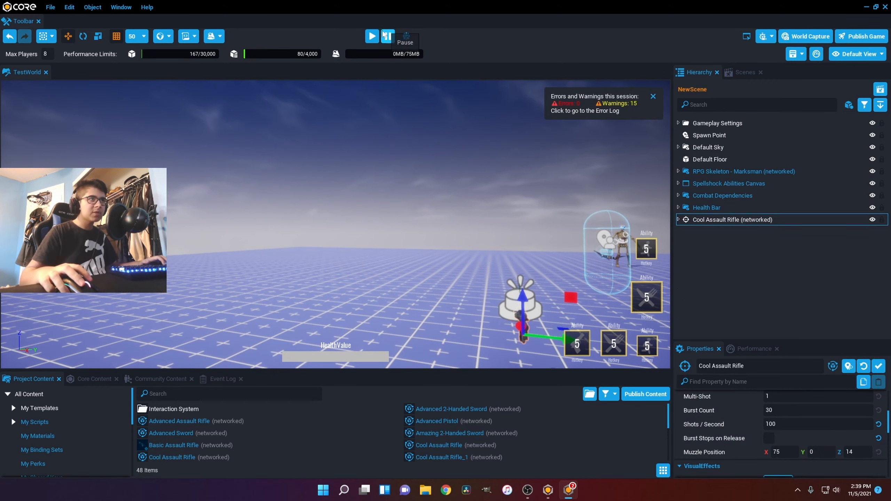
pyautogui.click(371, 35)
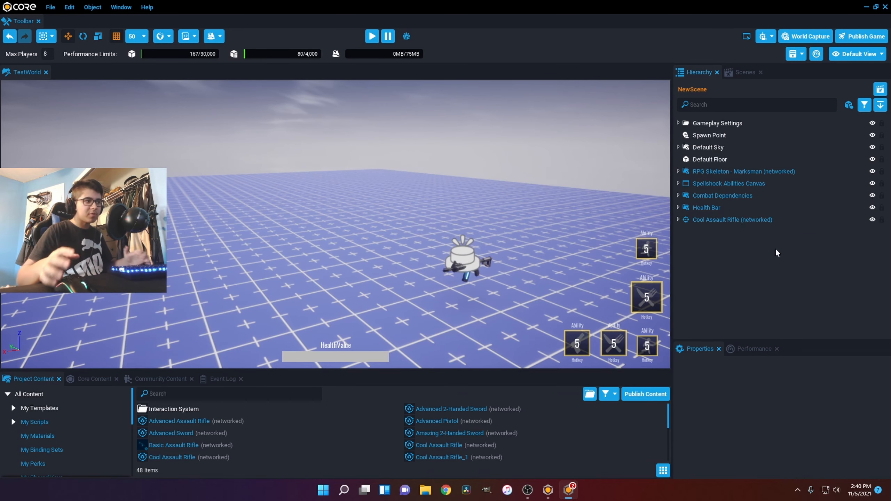
# Search project content for 'pistol' to bring in the Advanced Pistol.
pyautogui.click(227, 394)
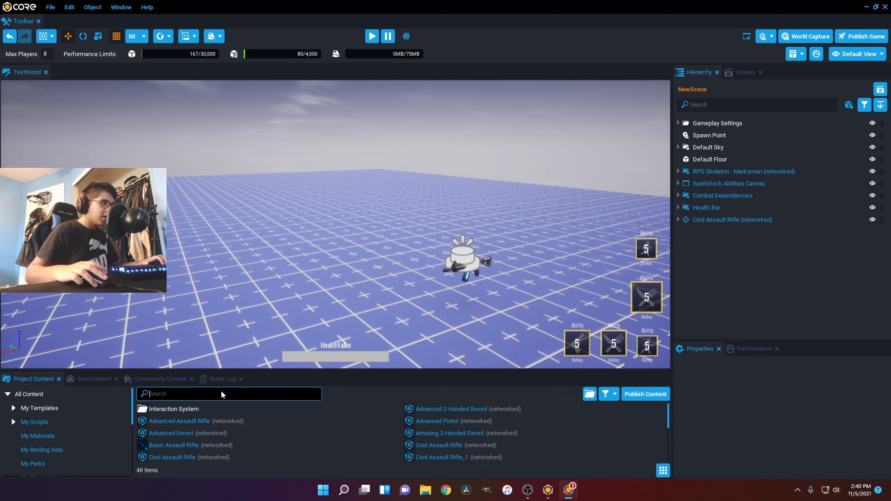
pyautogui.write('pistol')
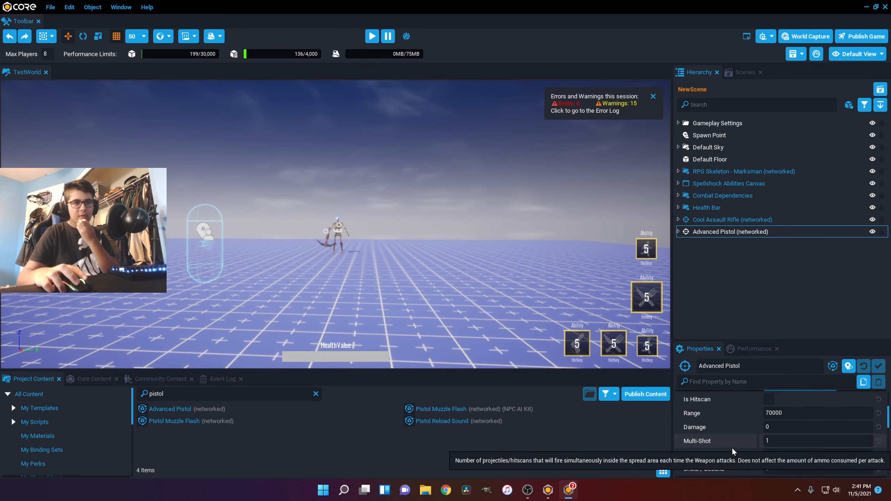
pyautogui.scroll(-3)
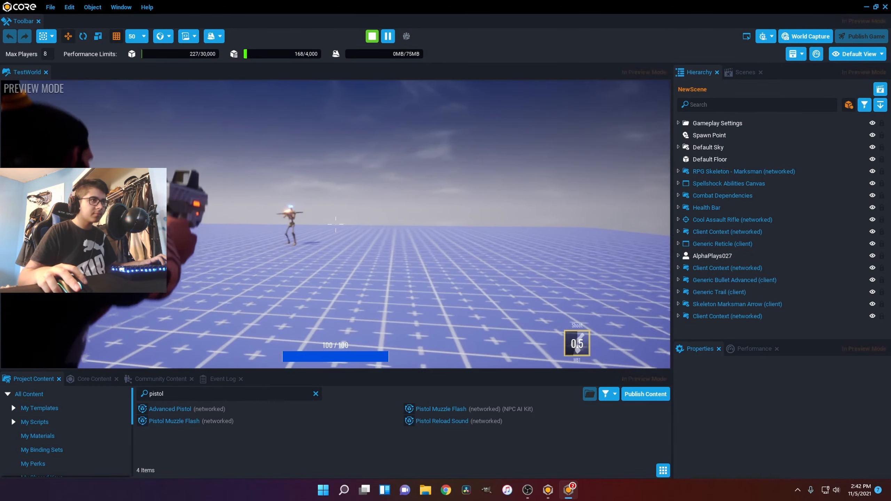
# Set the Advanced Pistol's Multi-Shot to 3.
pyautogui.click(372, 35)
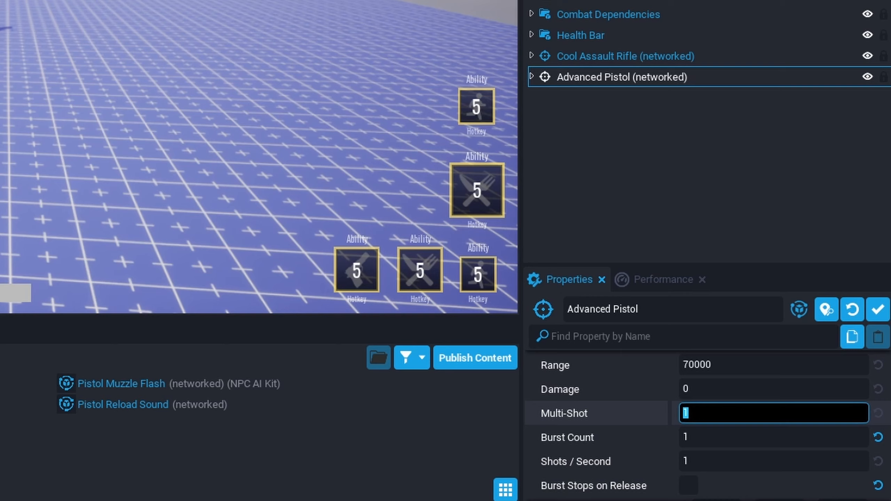
pyautogui.write('3')
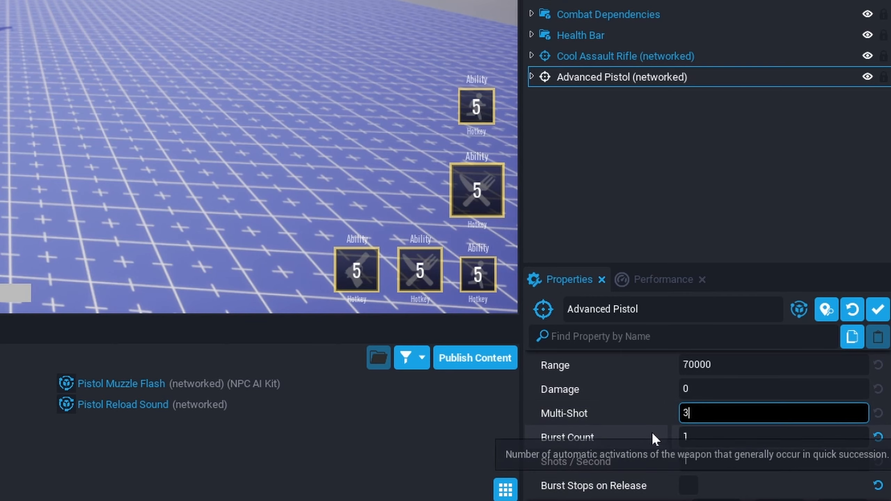
pyautogui.scroll(-3)
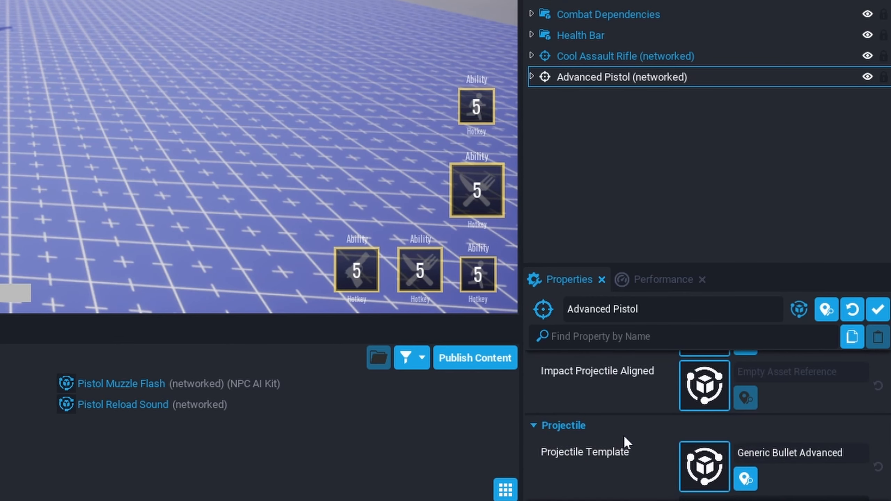
# Set the Advanced Pistol's Spread Min to 2 and Spread Max to 10.
pyautogui.scroll(-3)
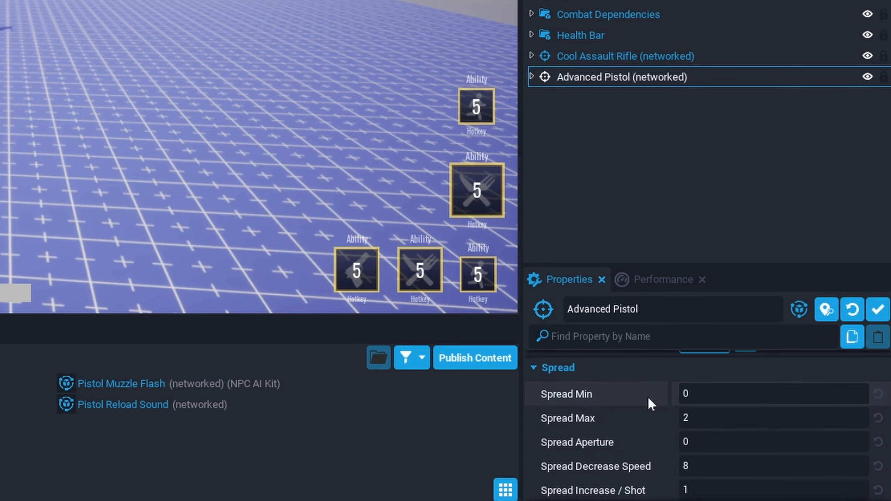
pyautogui.click(772, 393)
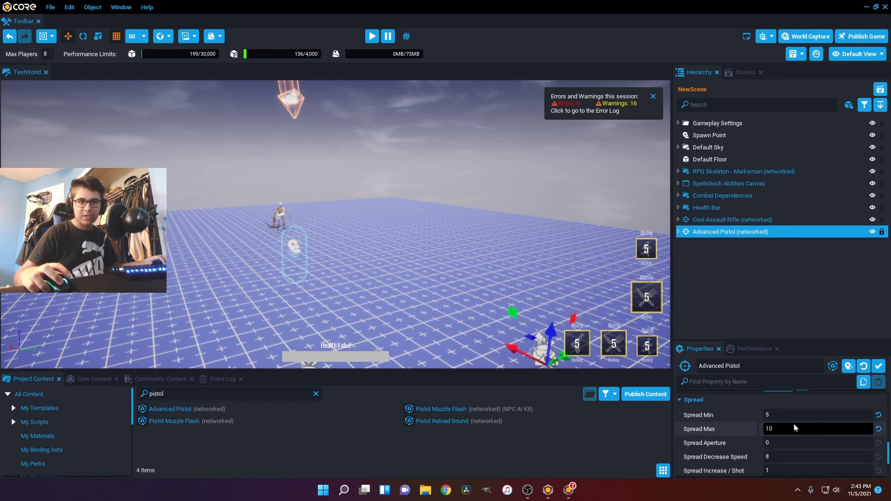
pyautogui.click(818, 415)
pyautogui.write('2')
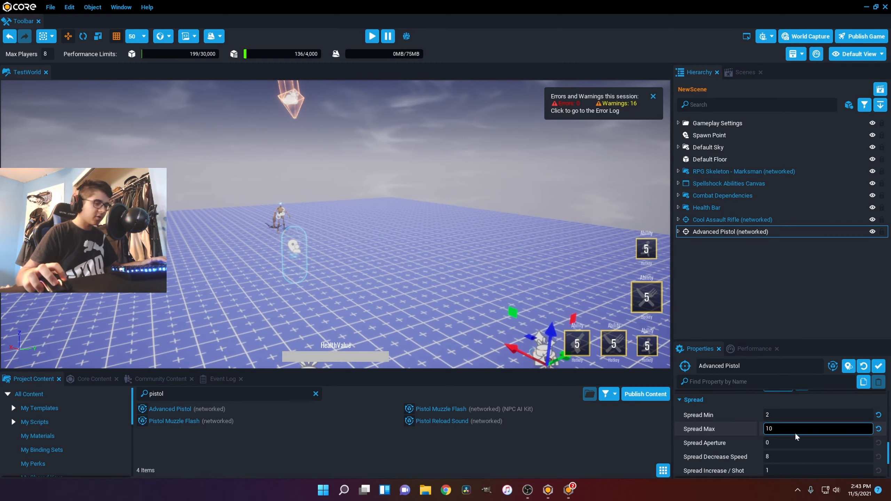
# Play-test the pistol's spread at the target dummy, then remove it from the scene.
pyautogui.click(371, 35)
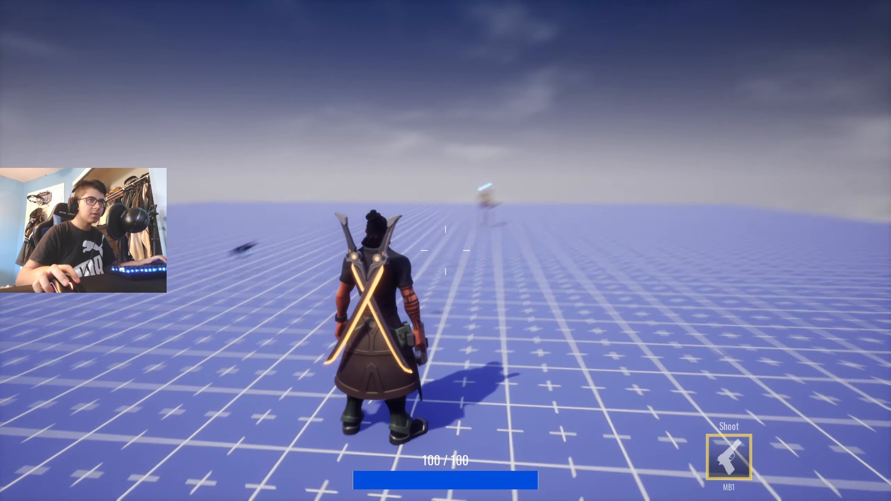
pyautogui.click(446, 251)
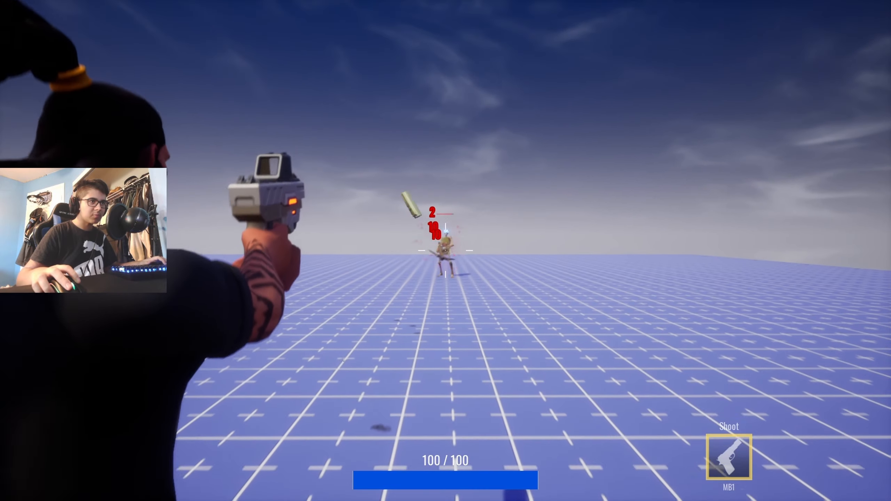
pyautogui.click(445, 250)
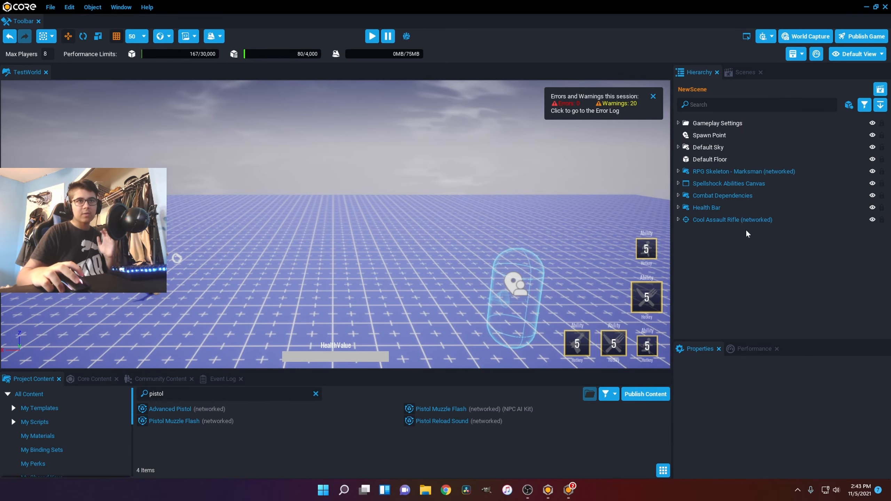
# Set the rifle's Projectile Speed to 500 and Life Span to -1, then play-test.
pyautogui.click(732, 220)
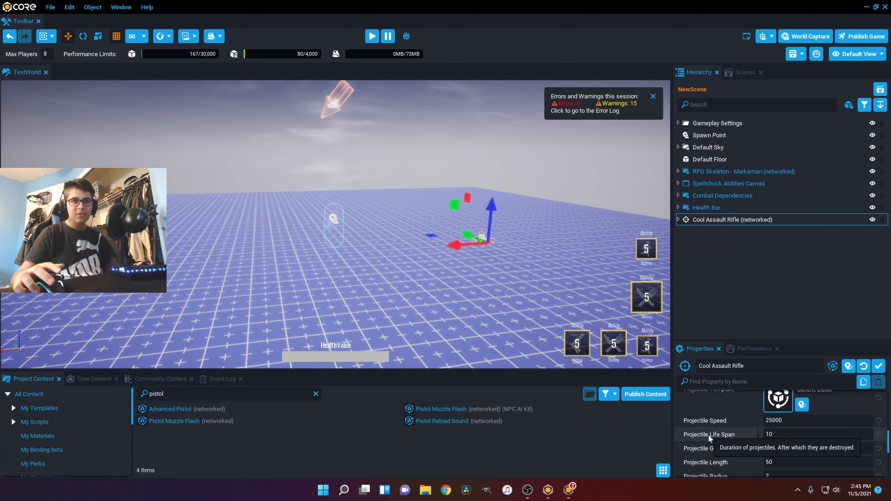
pyautogui.click(817, 420)
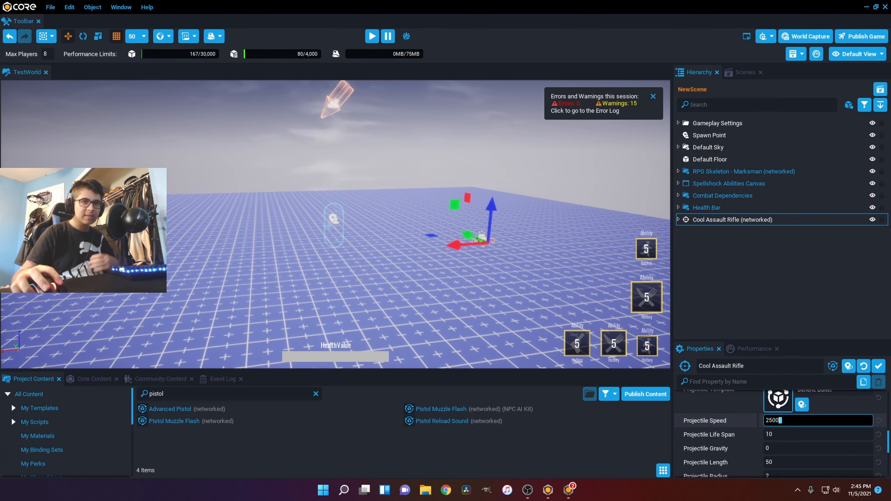
pyautogui.write('200')
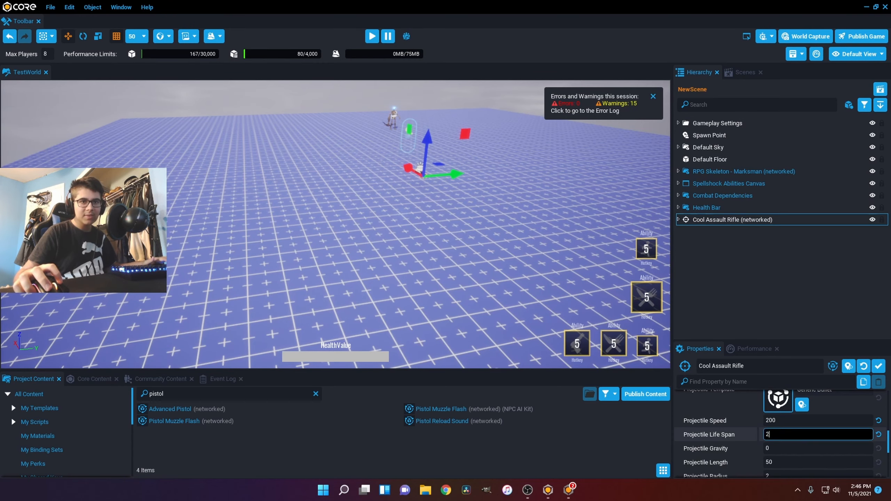
pyautogui.moveTo(733, 435)
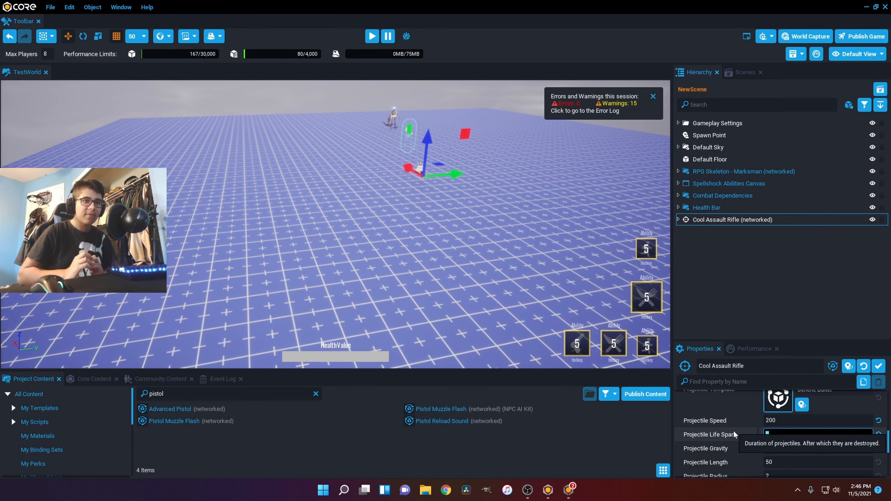
pyautogui.click(817, 434)
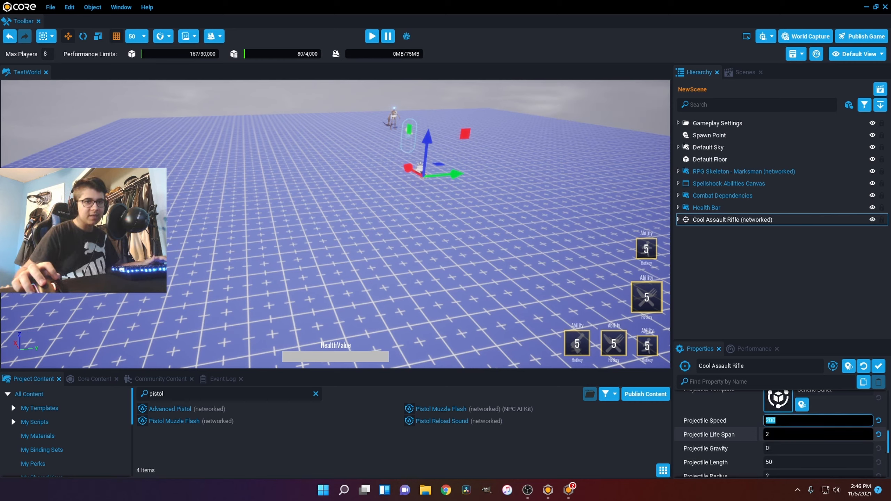
pyautogui.write('10')
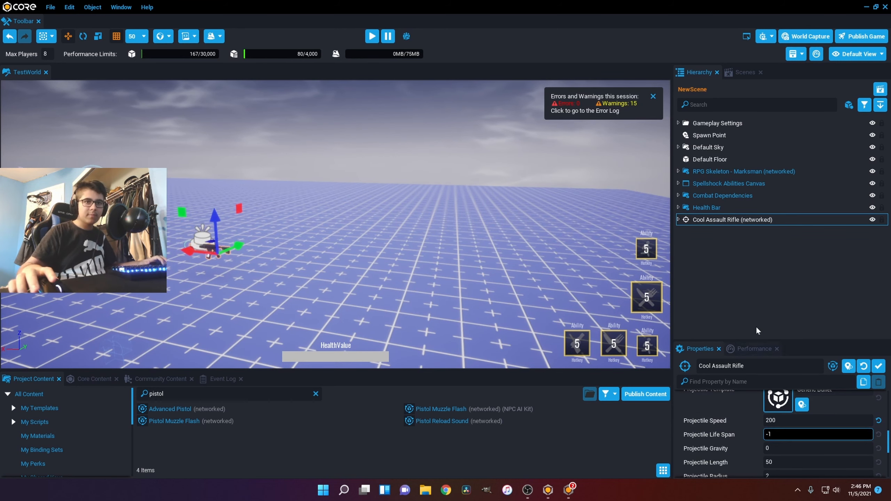
pyautogui.click(372, 36)
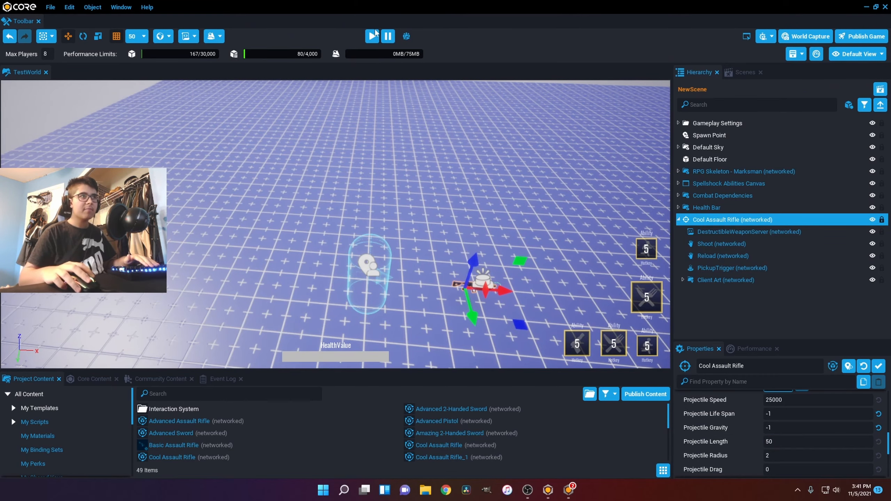
pyautogui.click(371, 35)
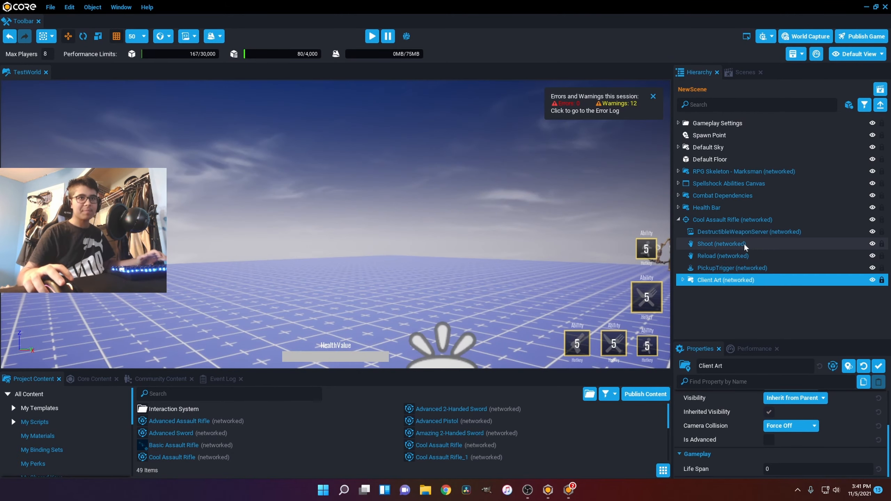
# Set the rifle's Projectile Gravity to 0.1.
pyautogui.click(732, 220)
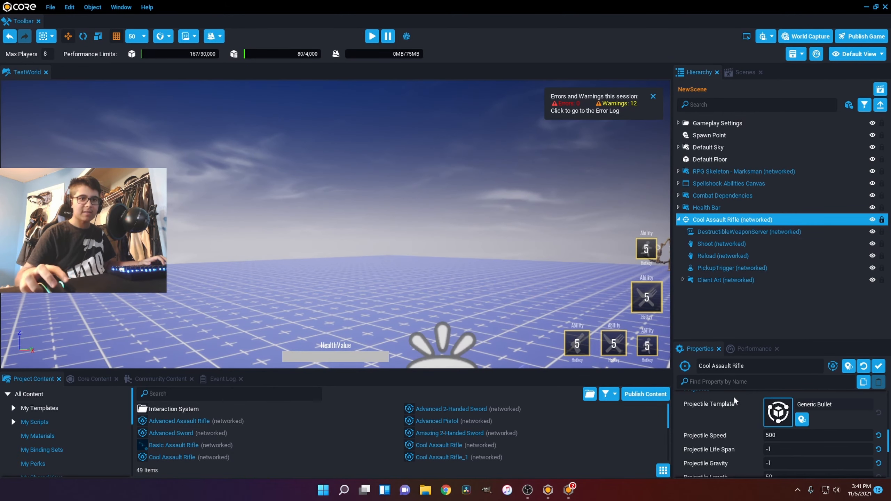
pyautogui.click(815, 433)
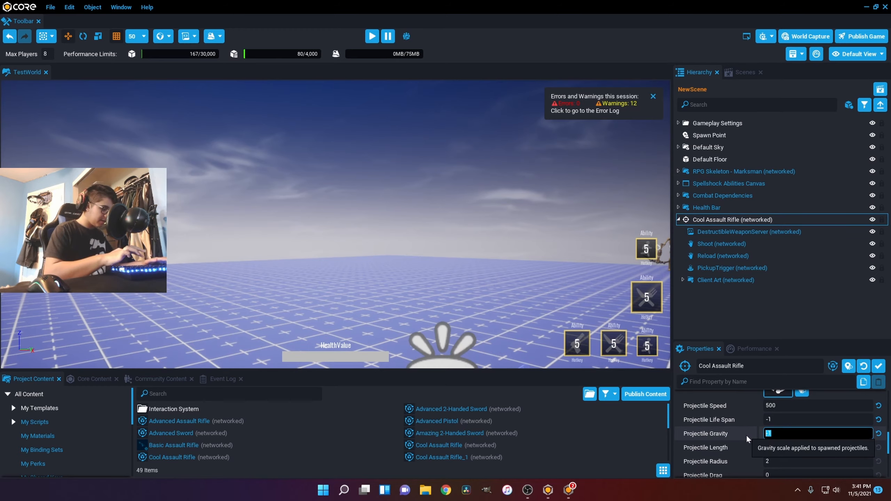
pyautogui.write('-.01')
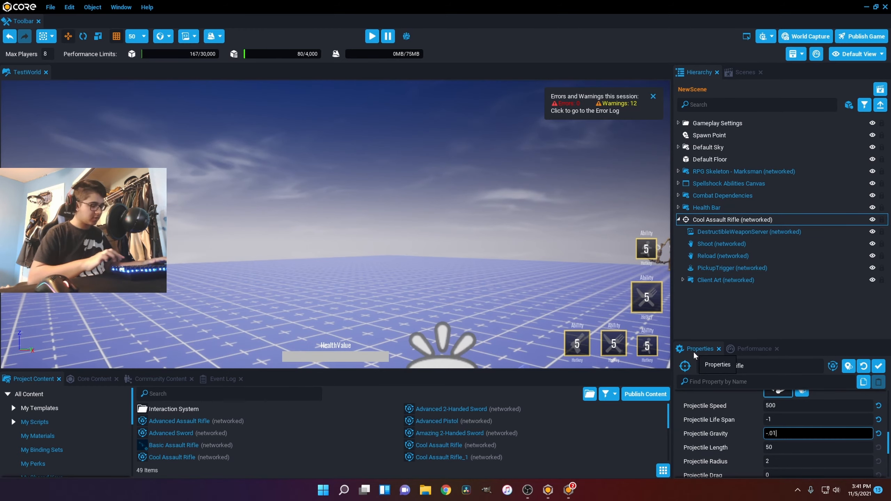
pyautogui.write('-0.1')
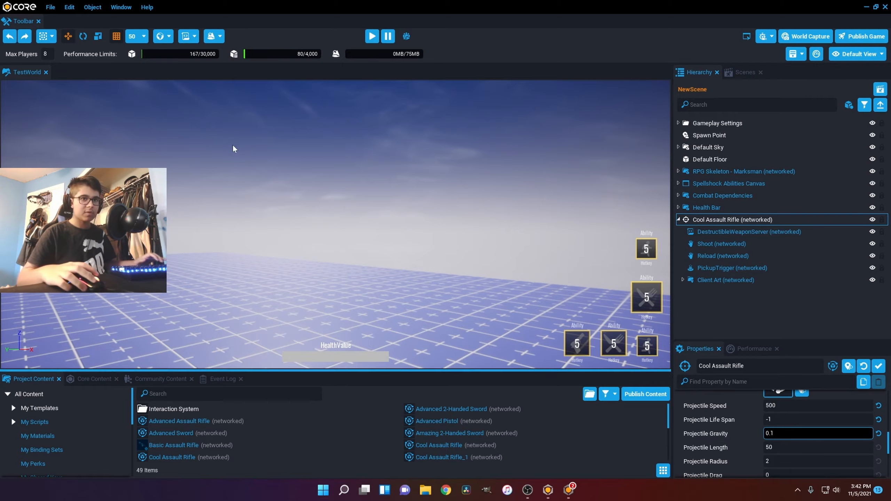
pyautogui.click(371, 35)
pyautogui.write('-')
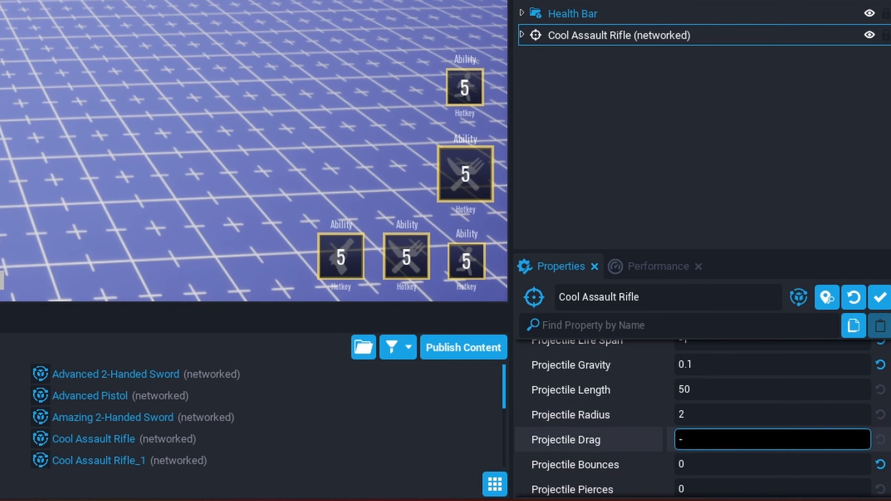
# Test-fire with Projectile Drag 1, then set Projectile Gravity and Drag back to 0.
pyautogui.write('1')
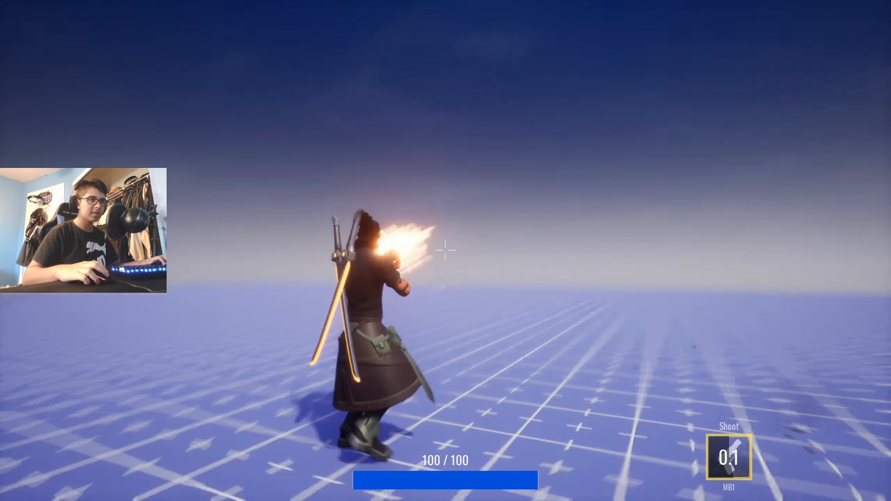
pyautogui.click(446, 251)
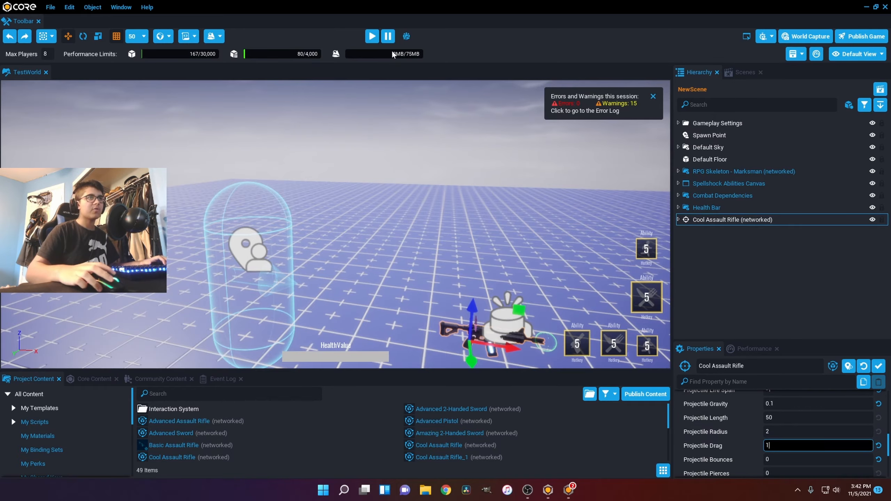
pyautogui.click(372, 36)
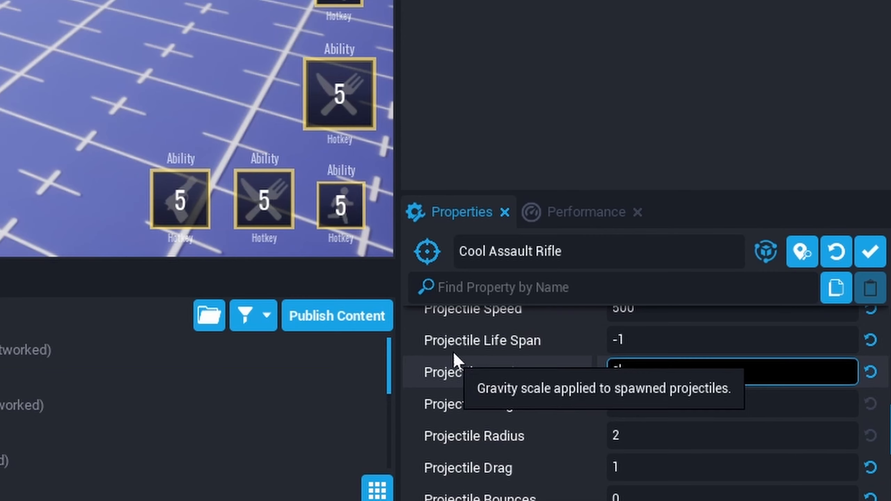
pyautogui.click(373, 36)
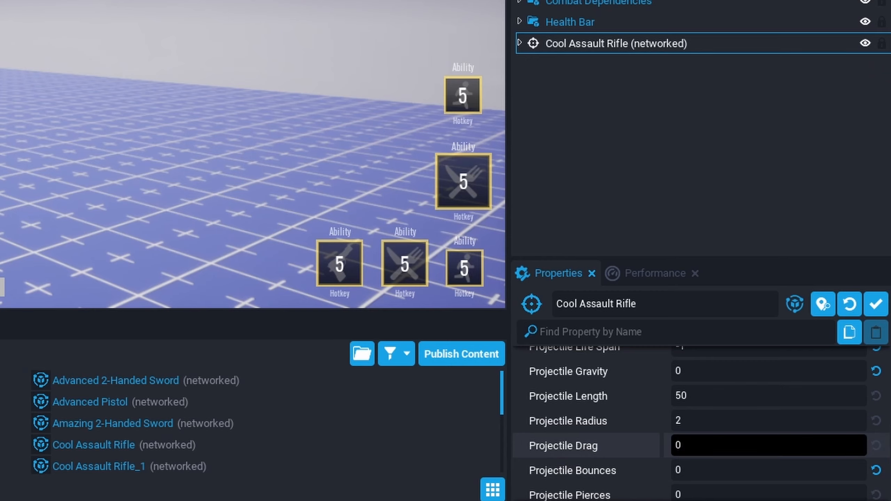
# Set Projectile Bounces to 20 and test the ricochets against the scrap-metal walls.
pyautogui.click(767, 470)
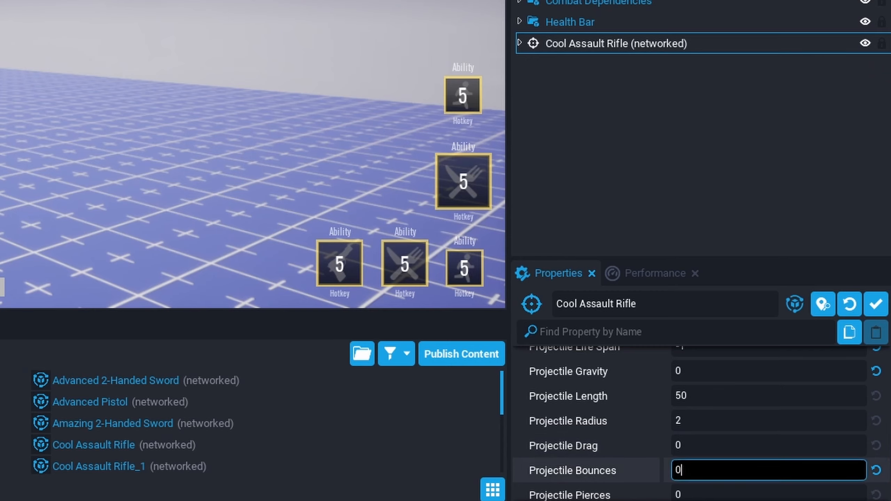
pyautogui.click(372, 36)
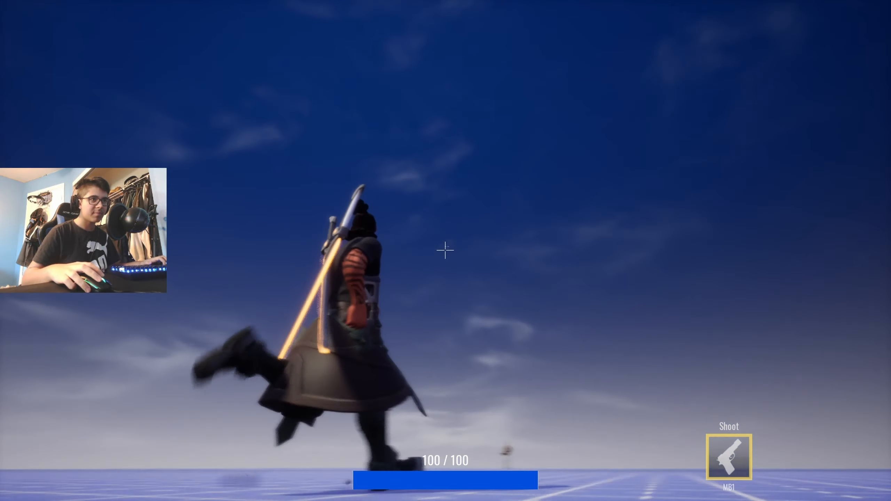
pyautogui.click(446, 250)
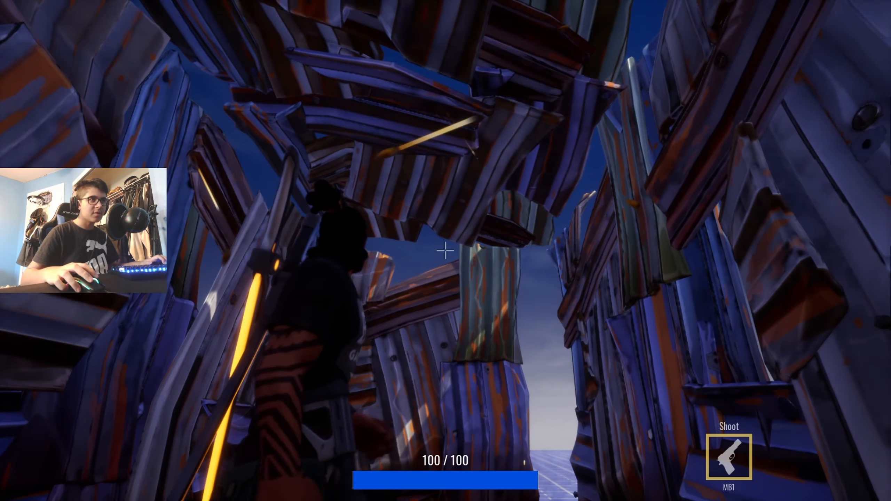
pyautogui.click(446, 250)
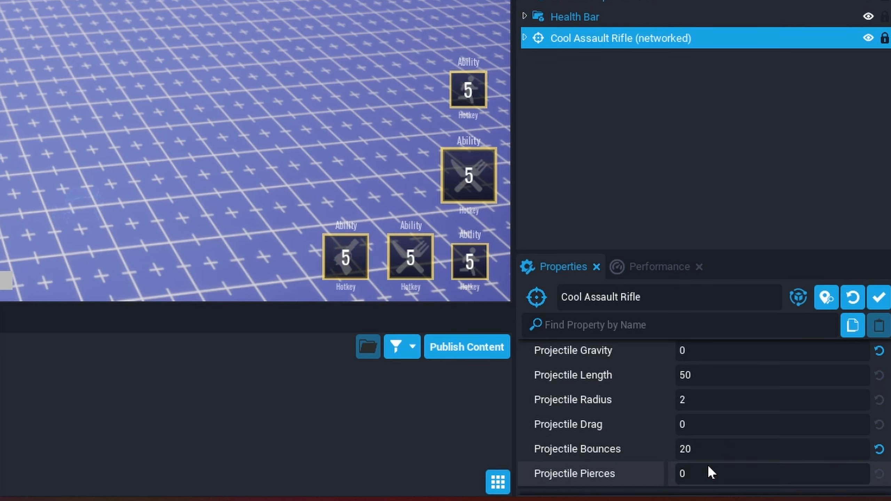
# Set the rifle's Max Ammo to 60 and play-test it.
pyautogui.scroll(-3)
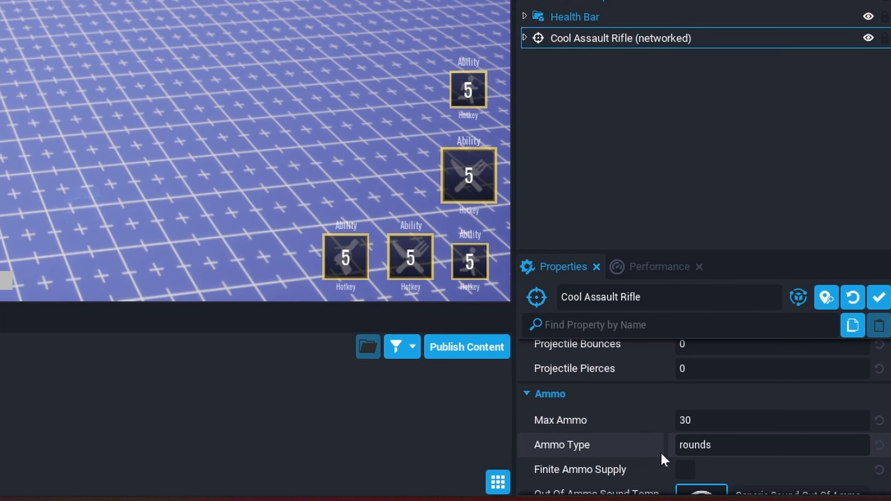
pyautogui.click(770, 420)
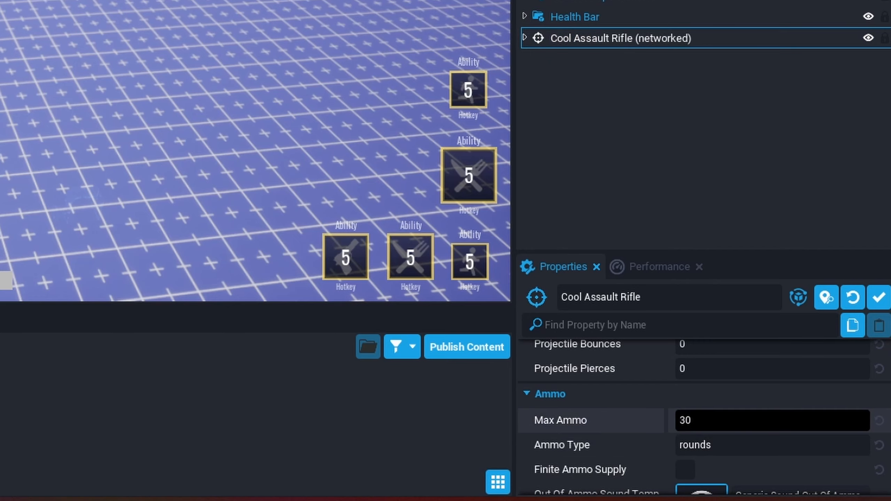
pyautogui.write('60')
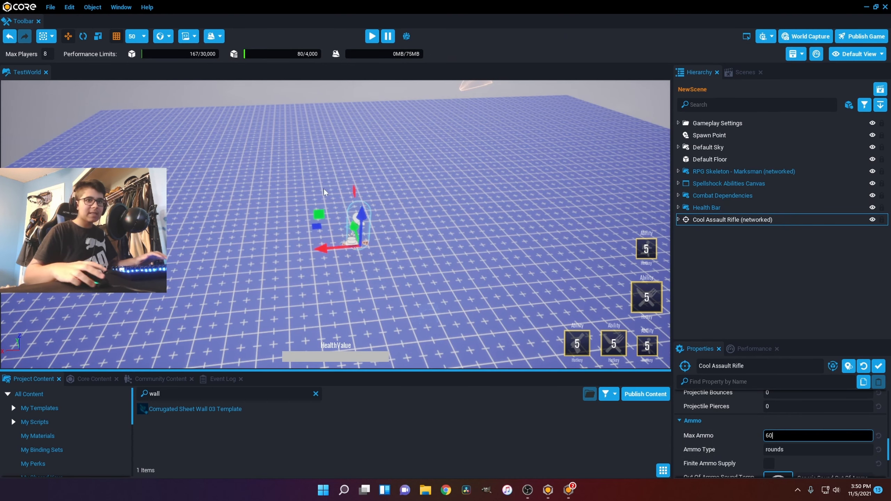
pyautogui.click(371, 35)
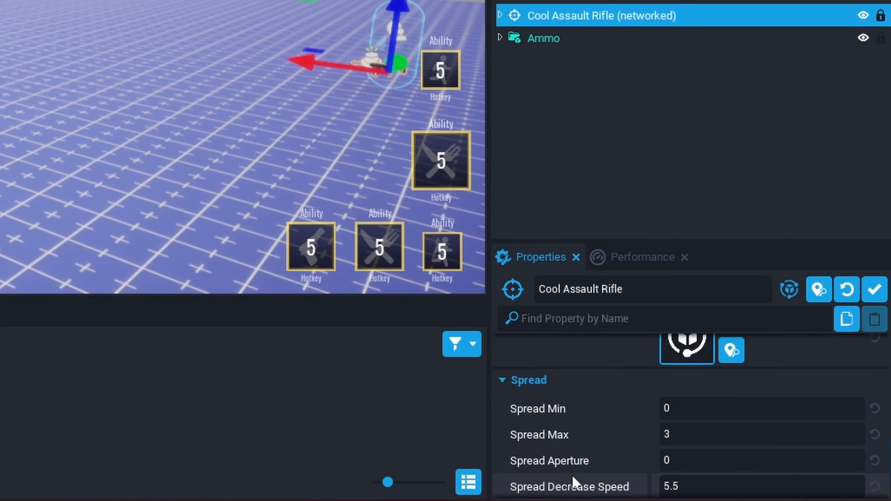
pyautogui.click(760, 409)
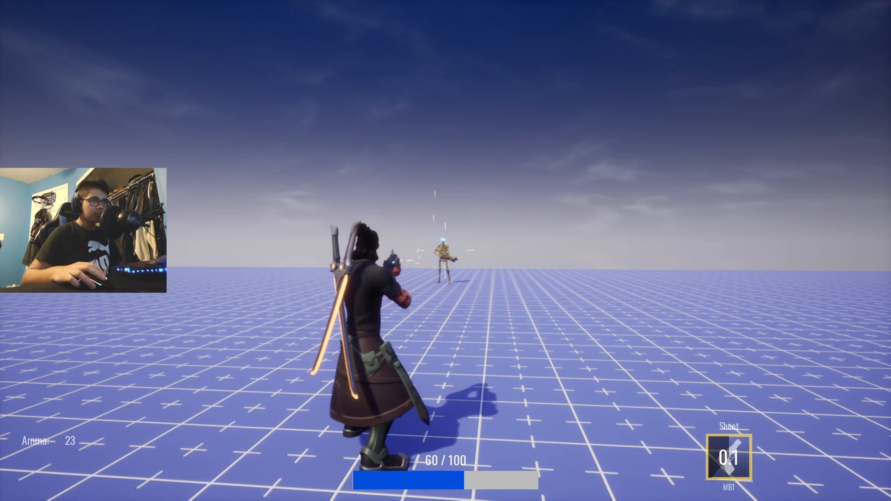
# Widen the rifle's spread to Min 20, Max 40 and play-test again.
pyautogui.click(449, 250)
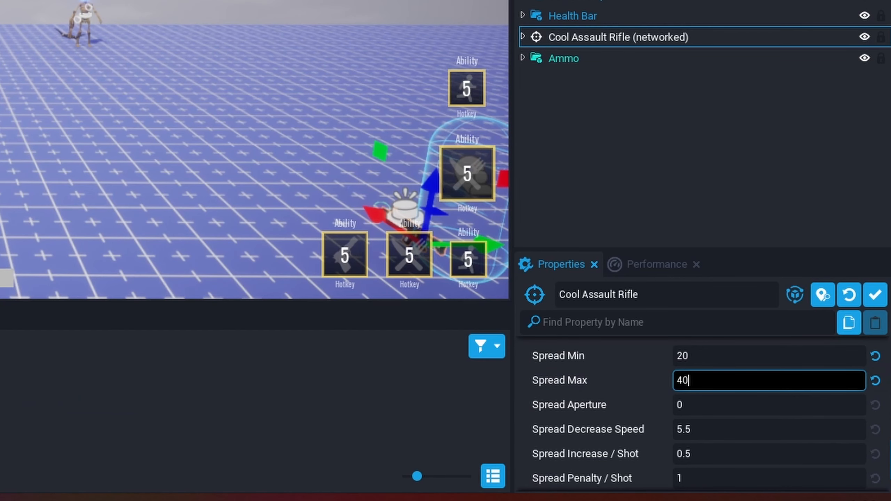
pyautogui.click(372, 35)
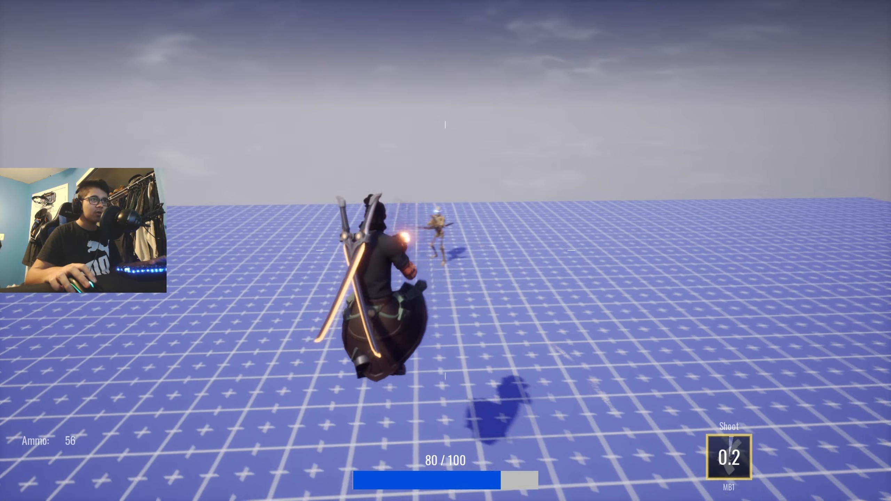
pyautogui.click(387, 36)
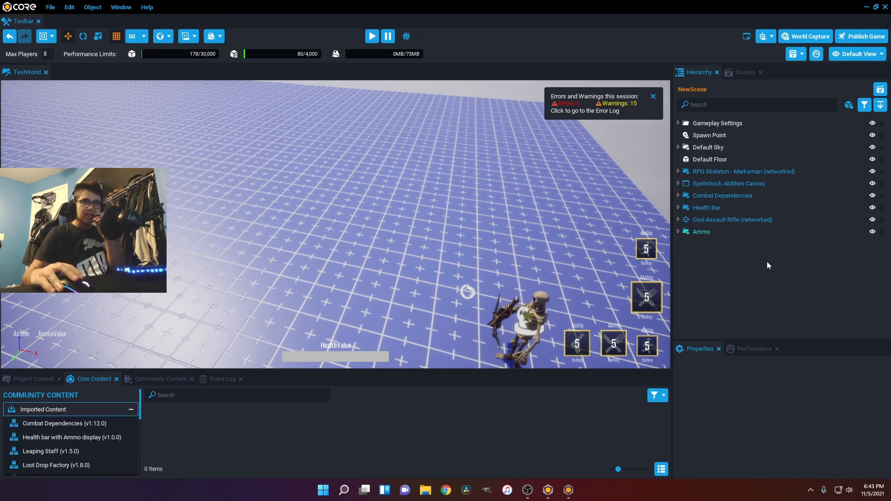
# Set the rifle's Spread Min to 10 degrees and review its ammo settings.
pyautogui.click(731, 219)
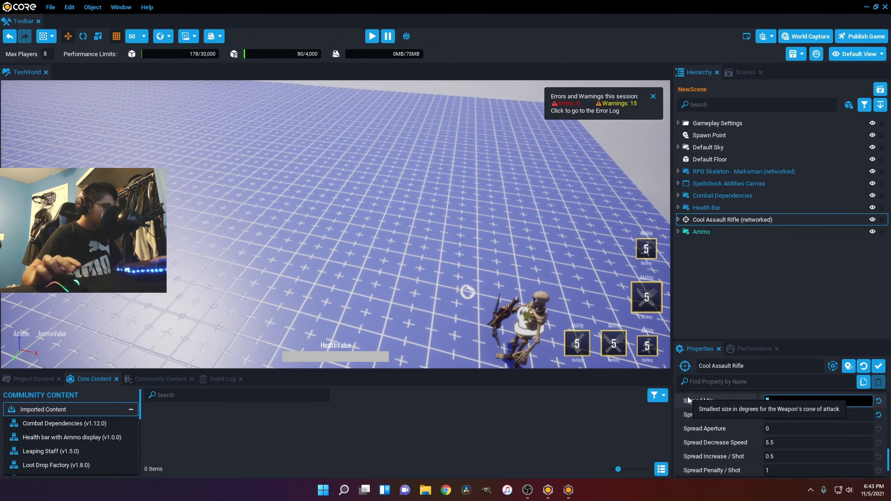
pyautogui.write('10')
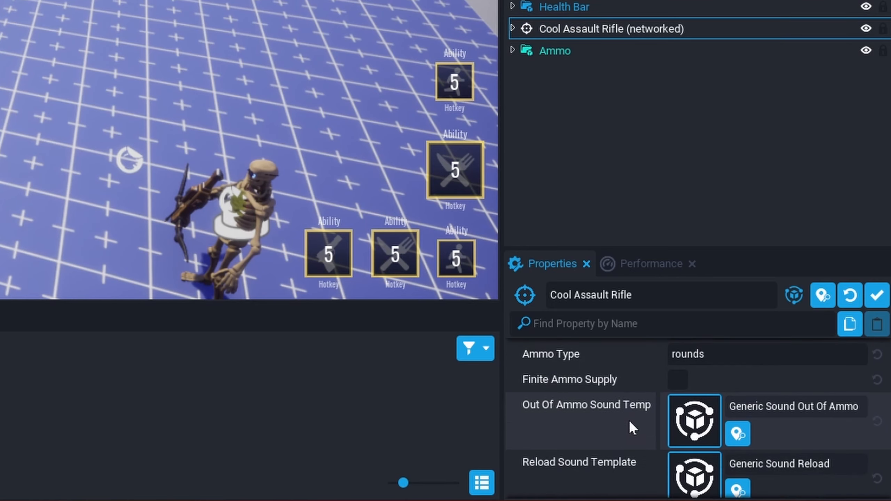
pyautogui.scroll(-3)
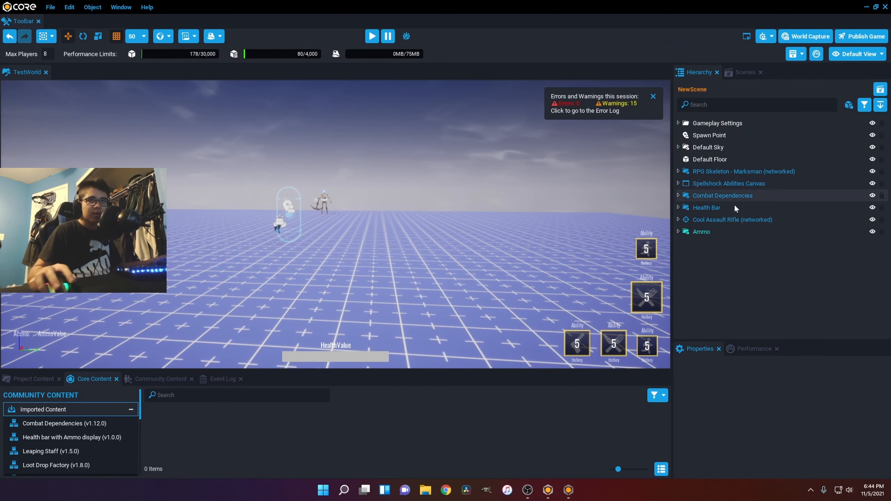
pyautogui.click(732, 220)
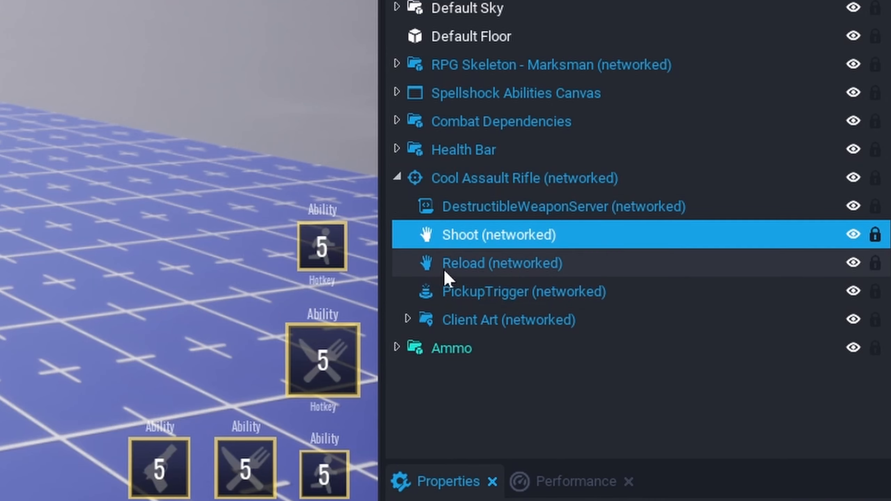
# Give the rifle's Shoot ability a cast duration of 1 second.
pyautogui.click(503, 262)
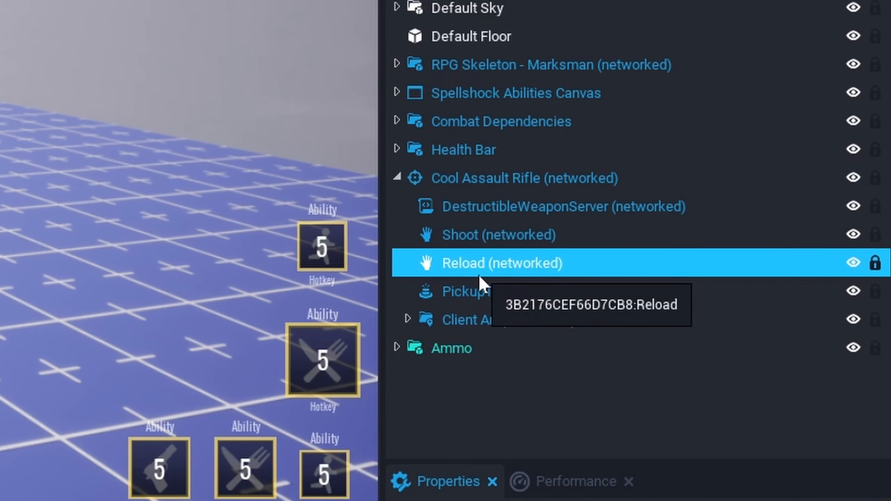
pyautogui.click(499, 235)
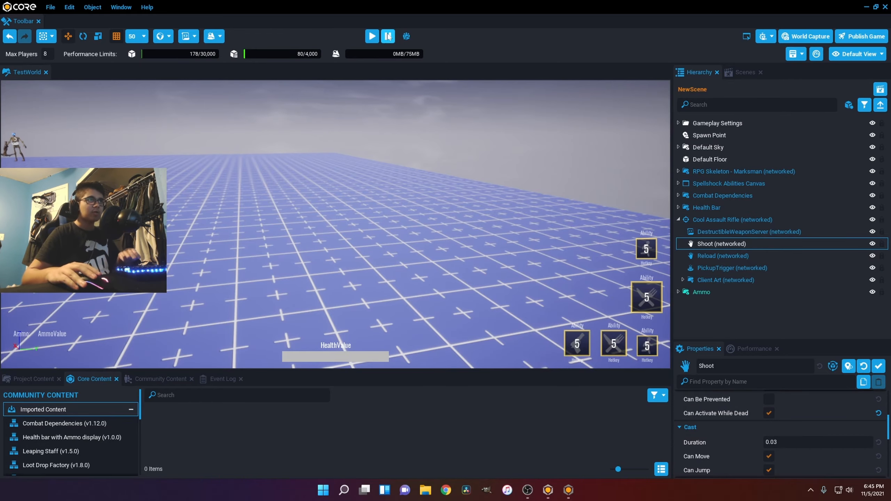
pyautogui.click(371, 36)
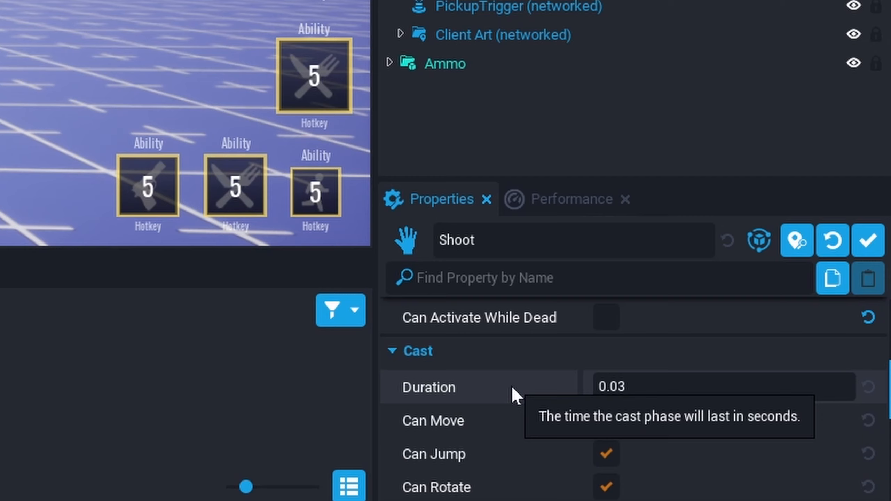
pyautogui.write('1')
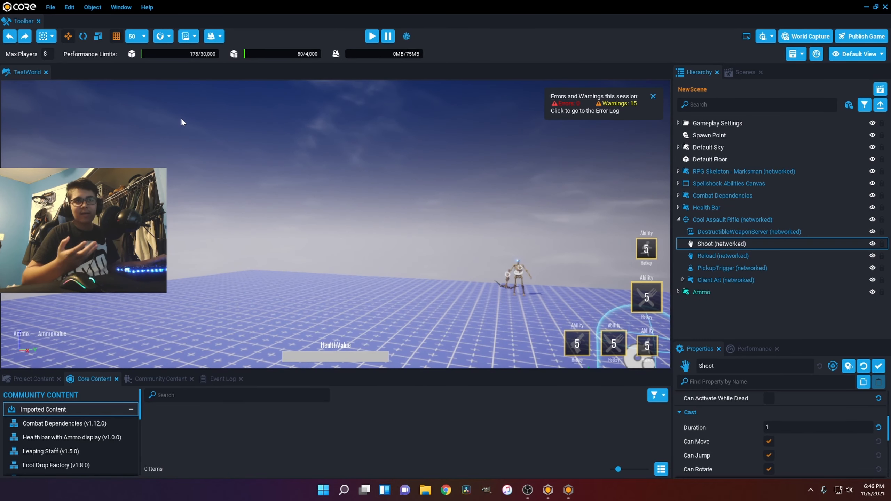
# Give the Shoot ability a cooldown duration of 3 seconds.
pyautogui.scroll(-3)
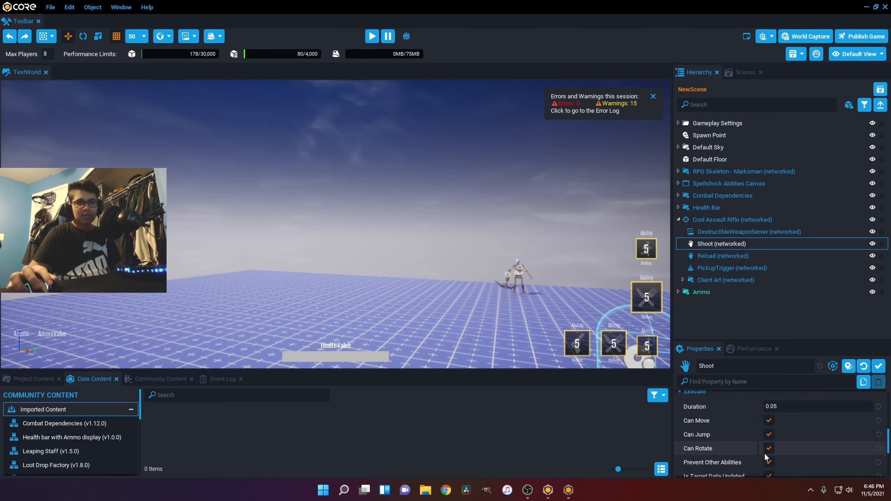
pyautogui.scroll(-3)
pyautogui.write('3')
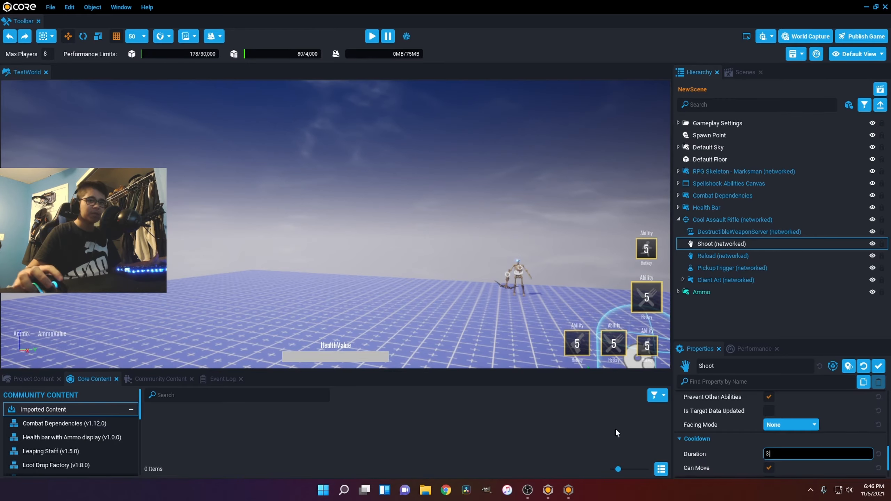
pyautogui.click(372, 35)
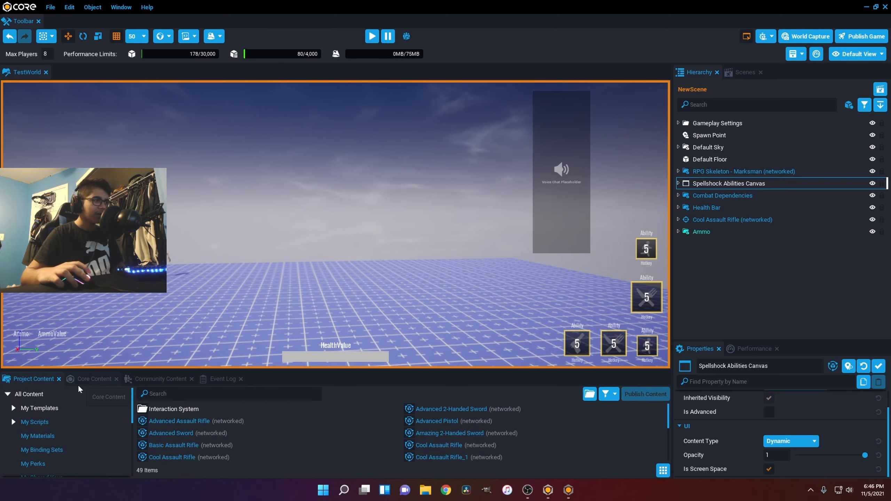
# Adjust Shoot's recovery duration and test-fire the rifle in a preview run.
pyautogui.click(92, 379)
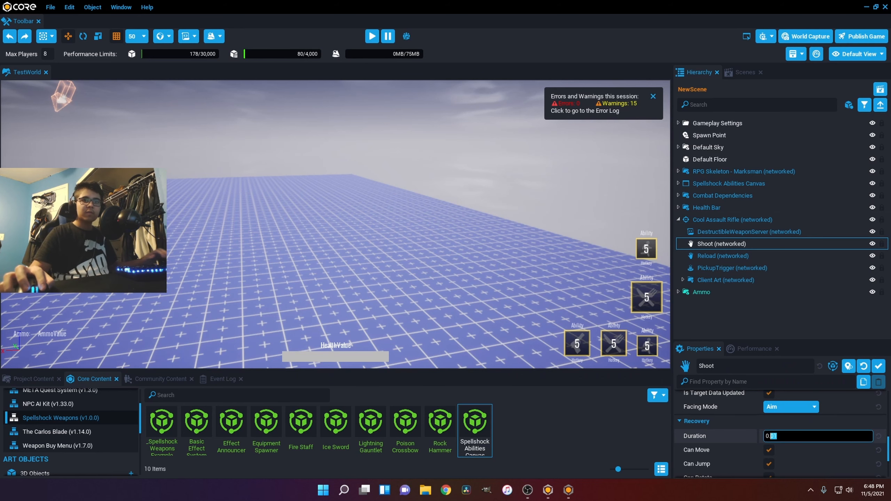
pyautogui.click(372, 36)
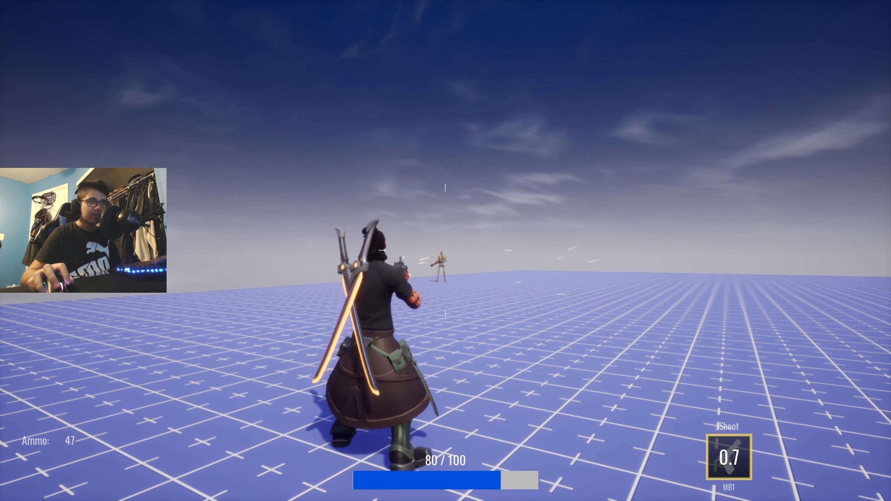
pyautogui.click(445, 315)
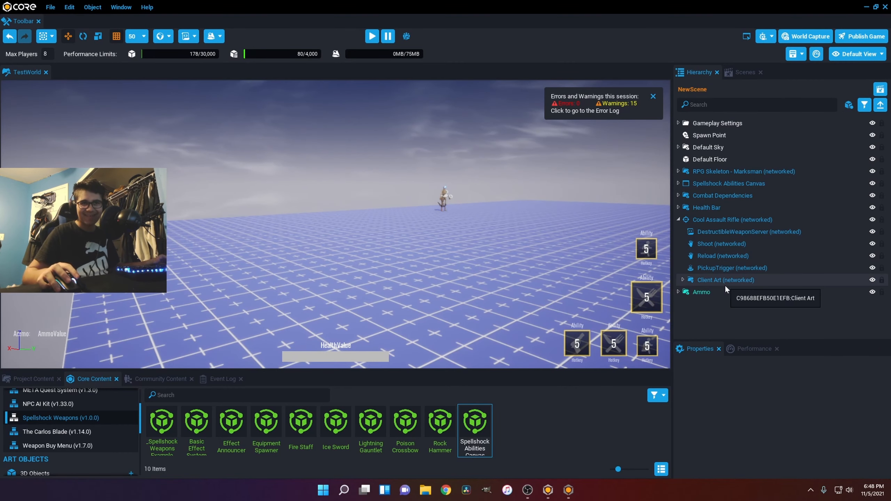
# Set the Reload ability's cast duration to 5 and test-fire at the skeleton target.
pyautogui.click(722, 255)
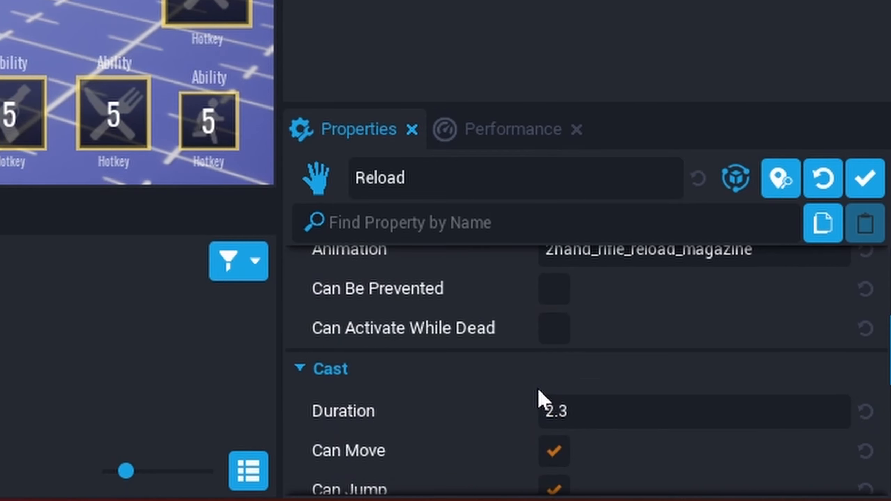
pyautogui.write('5')
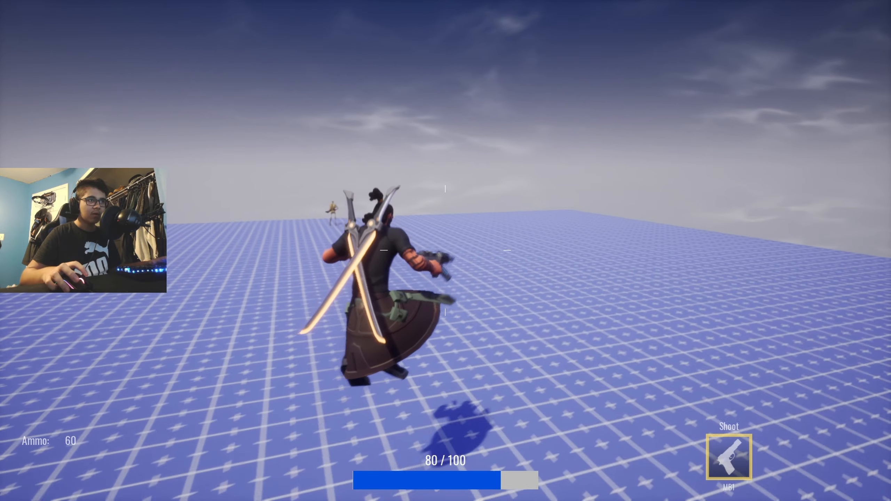
pyautogui.click(445, 251)
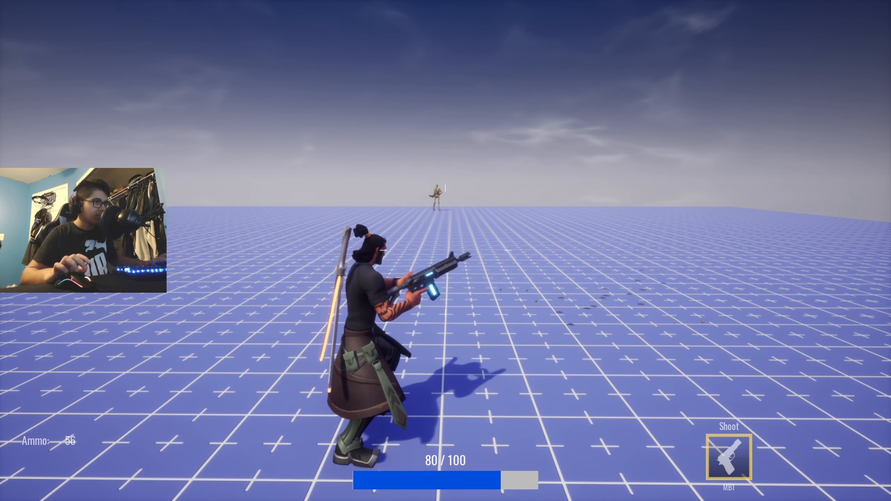
pyautogui.click(729, 458)
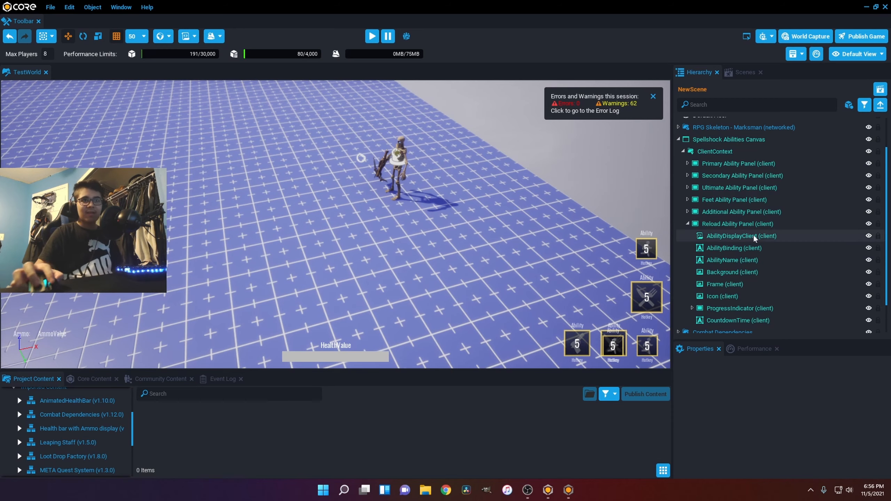
# Collapse the hierarchy and start a fresh preview showing Shoot and Reload.
pyautogui.click(881, 104)
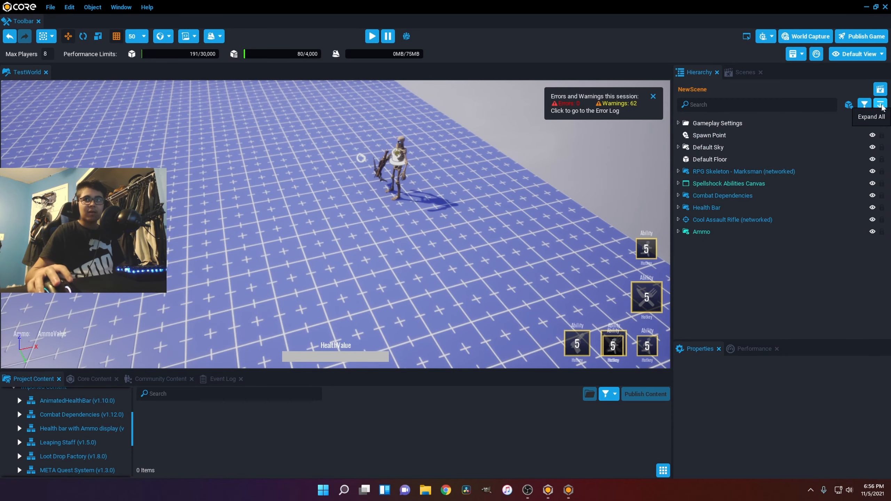
pyautogui.click(372, 35)
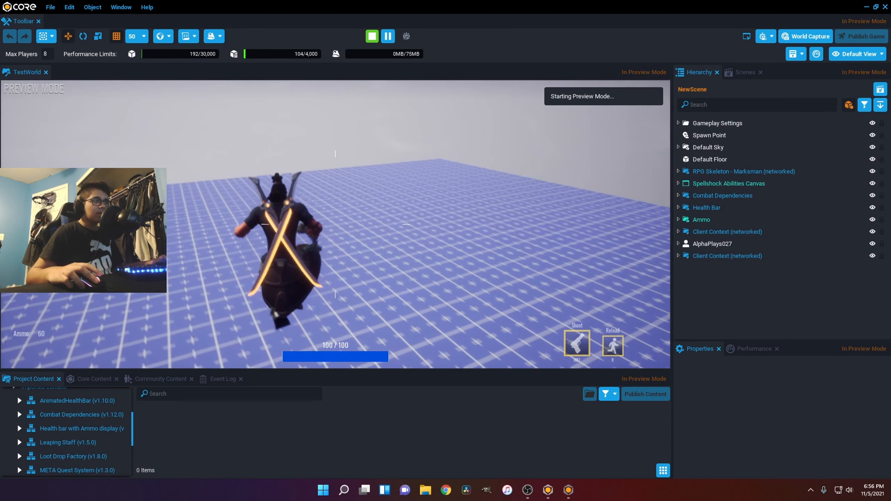